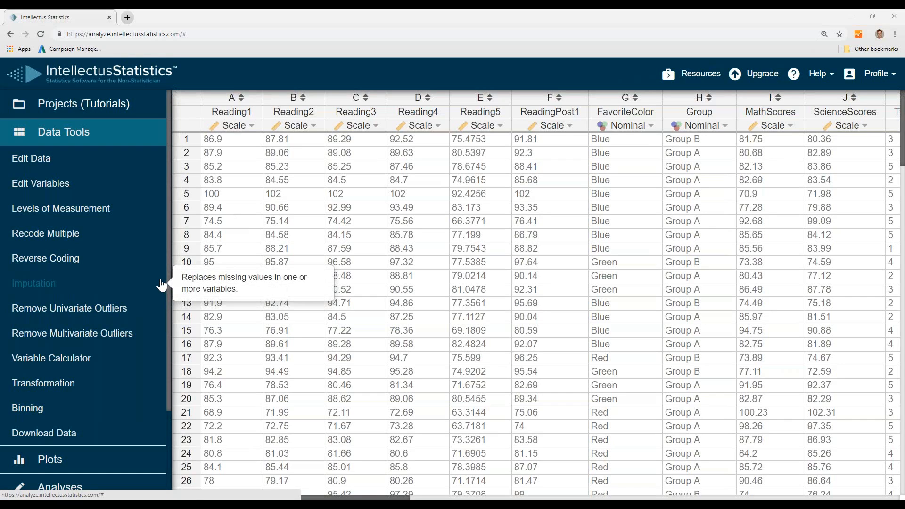
mouse_move(119, 160)
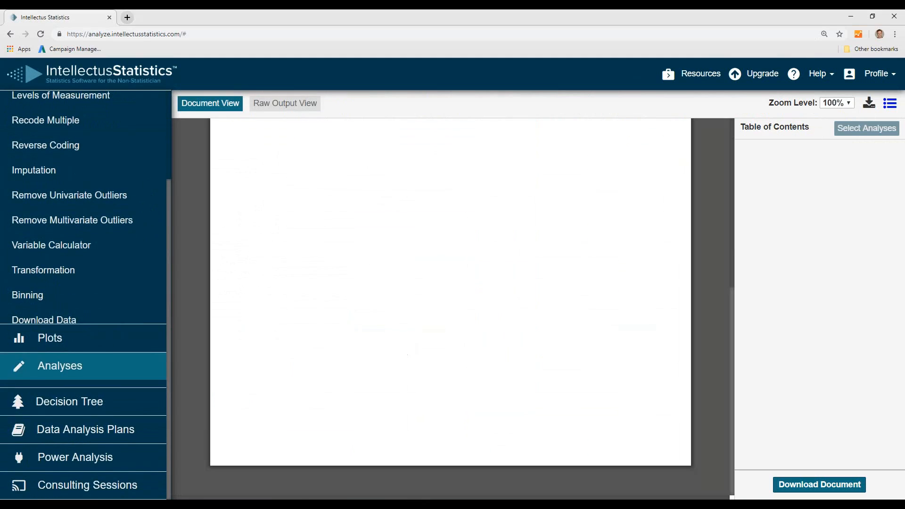
- Expand the Advanced analyses list to show the Mediation and Moderation options
click(59, 366)
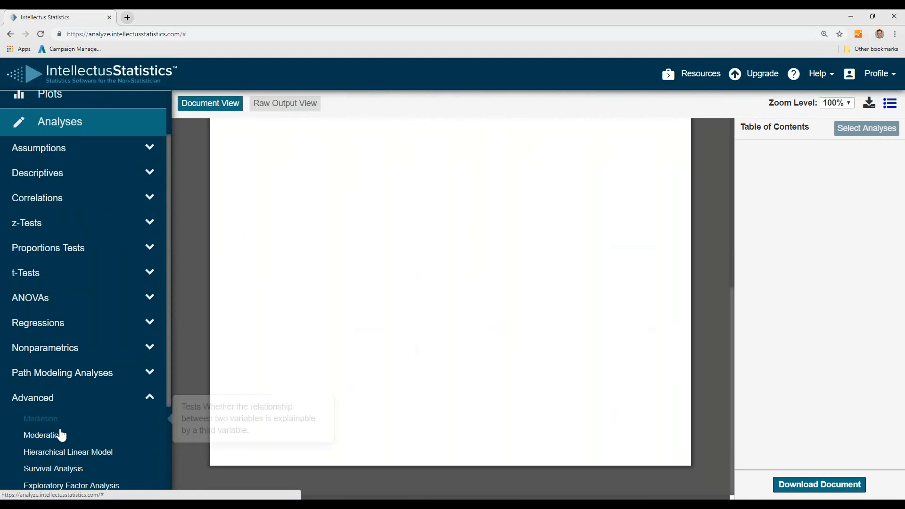
- Run Moderation with Salary as dependent, Experience as independent and Sex as moderator
click(42, 435)
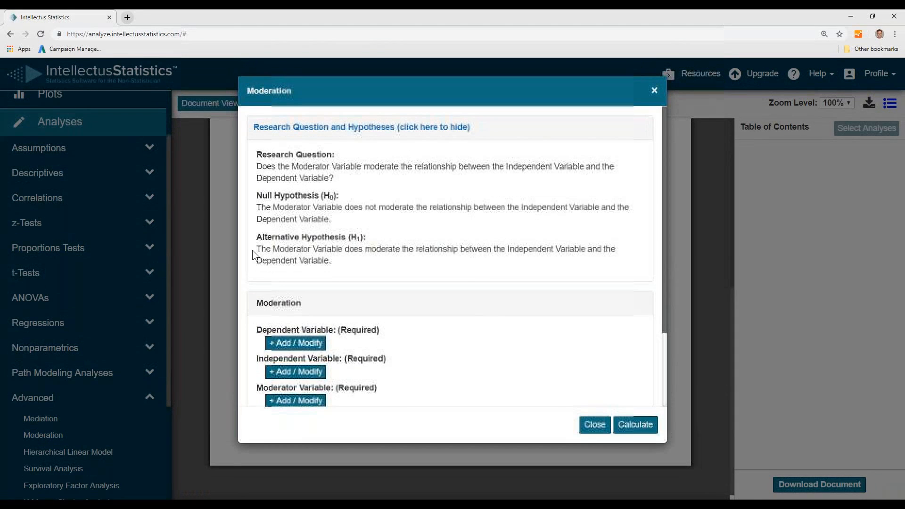
click(296, 343)
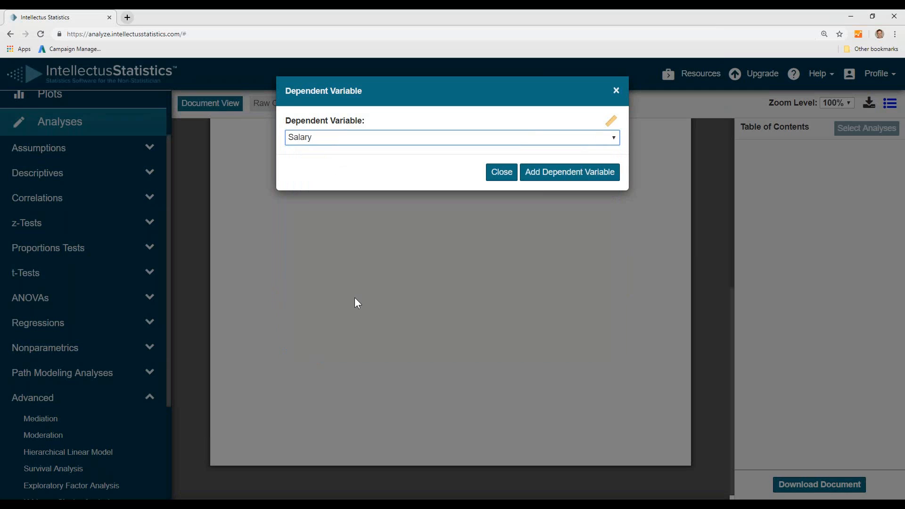
click(568, 172)
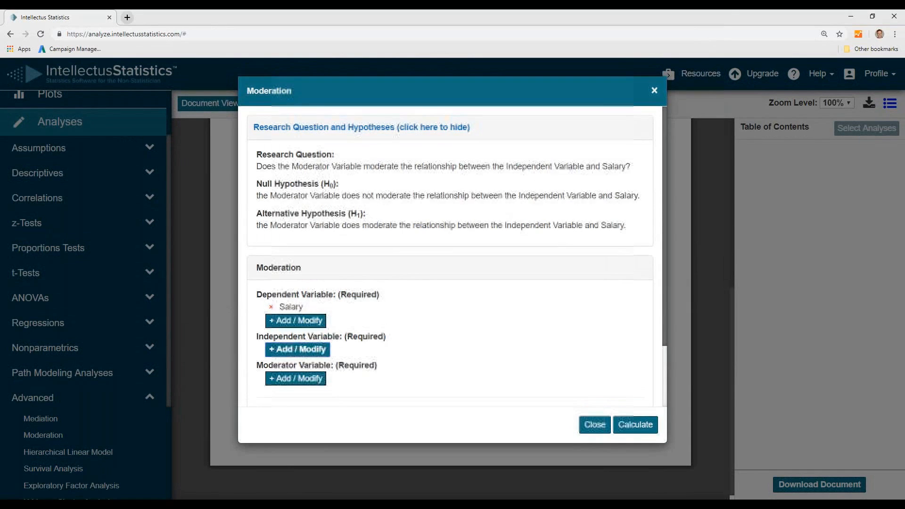
click(296, 350)
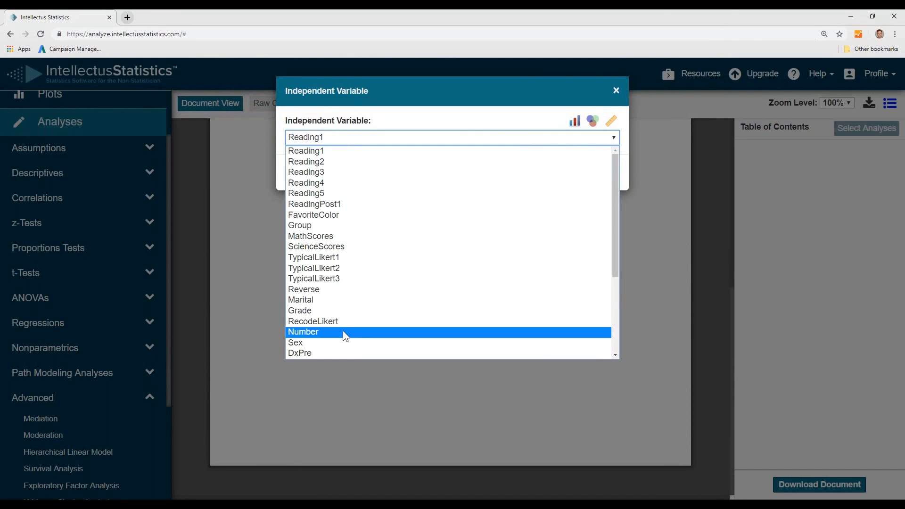
scroll(down, 3)
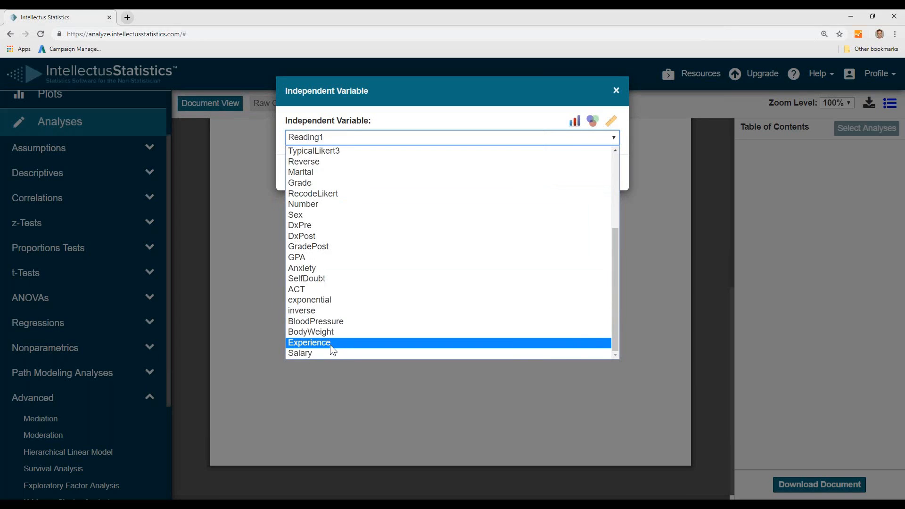
click(309, 343)
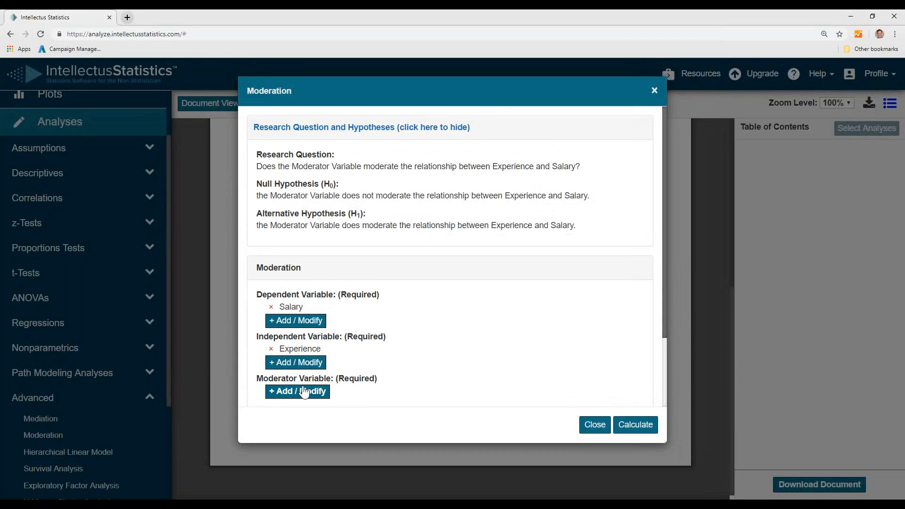
click(297, 392)
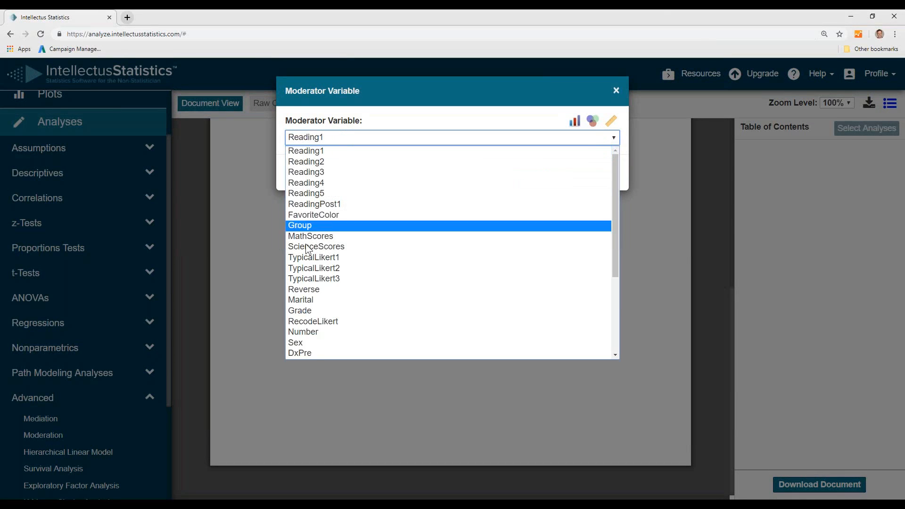
click(295, 342)
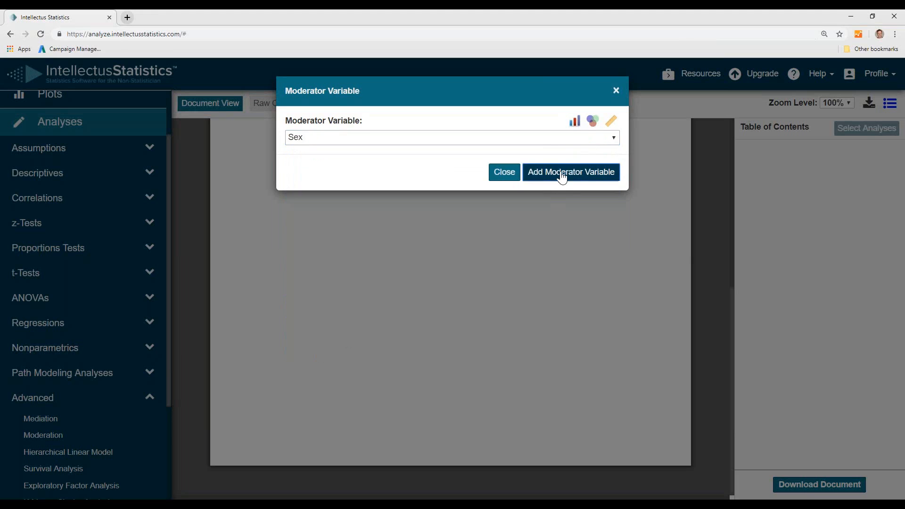
click(571, 172)
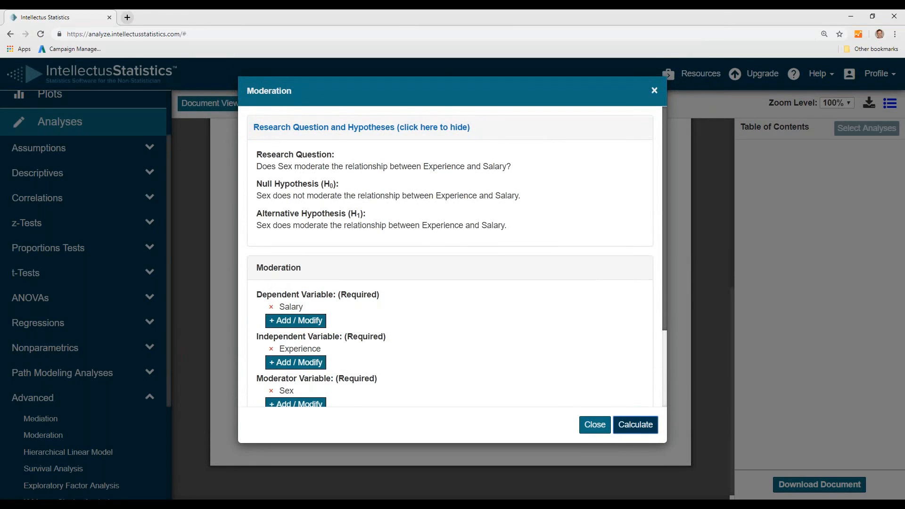
click(635, 425)
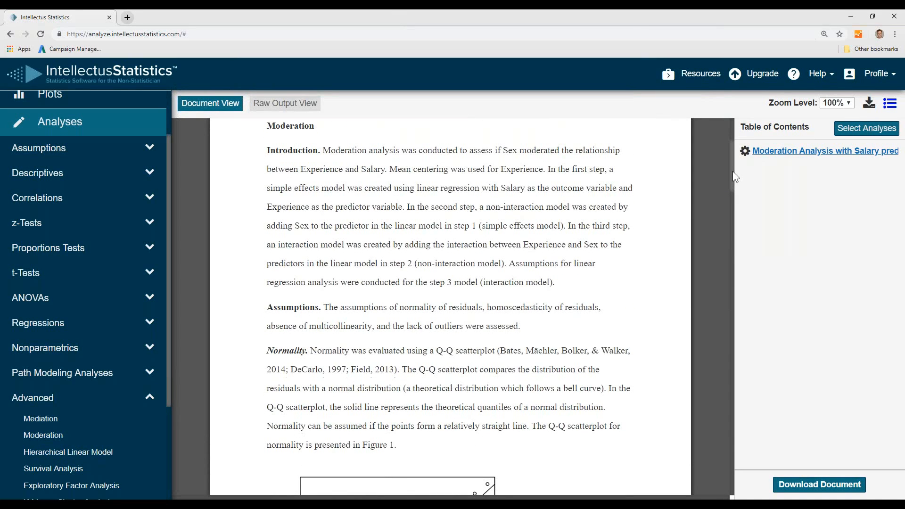
mouse_move(657, 228)
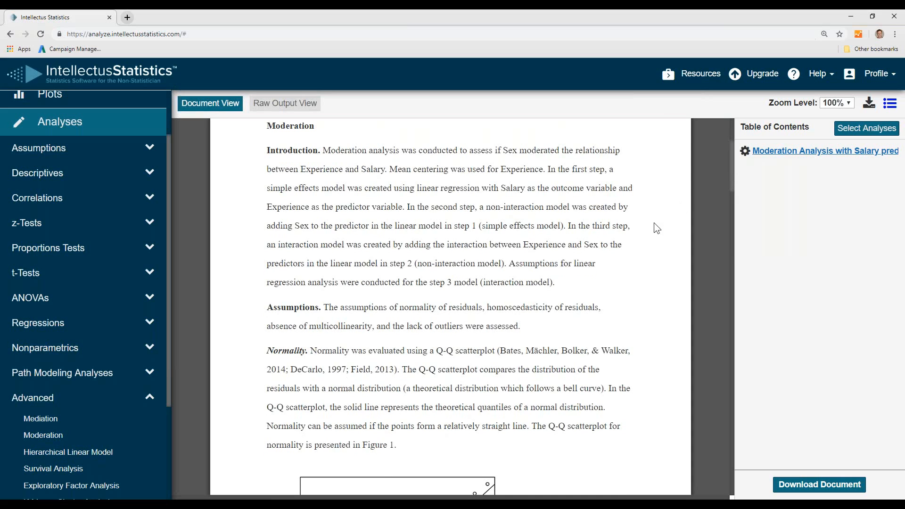
mouse_move(734, 174)
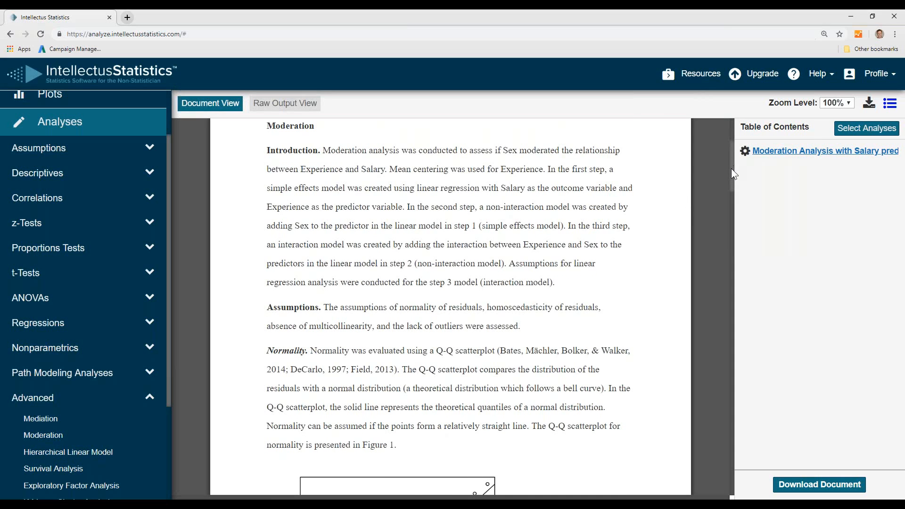
- Scroll through the report's normality and homoscedasticity plots to the variance inflation factors
scroll(down, 3)
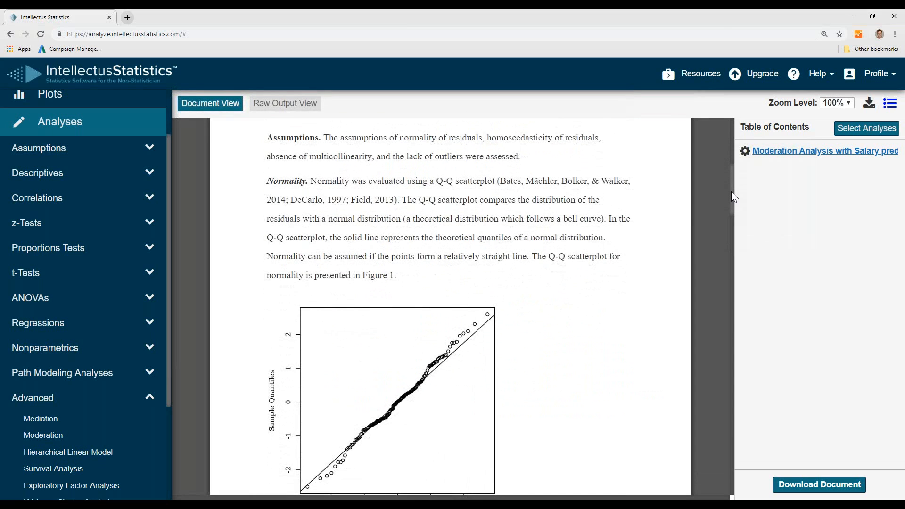
scroll(down, 3)
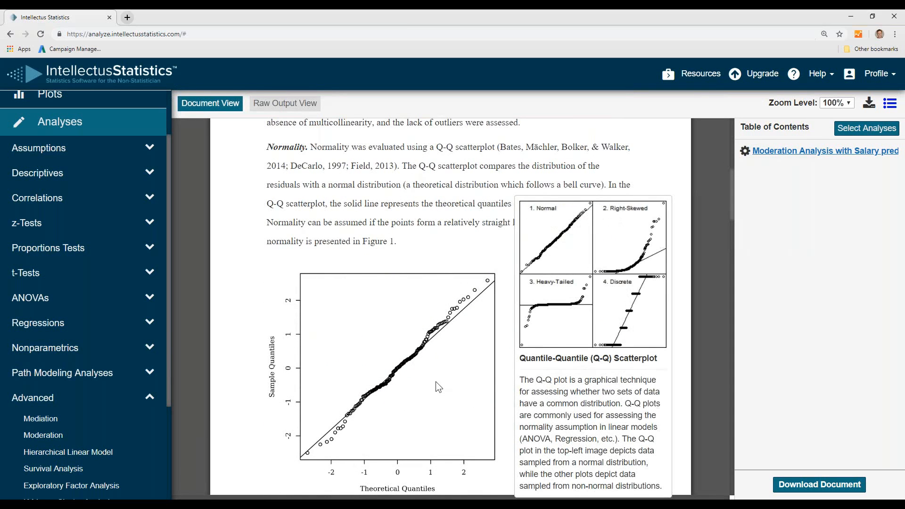
mouse_move(538, 277)
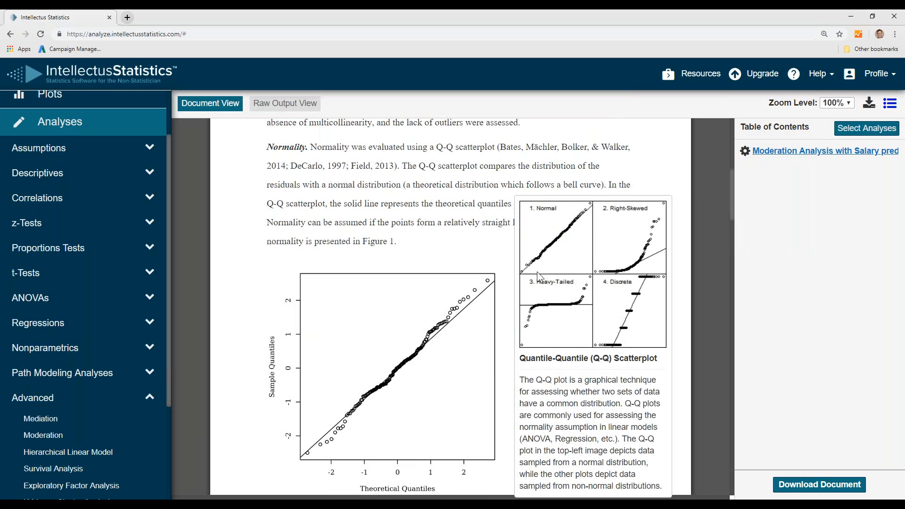
mouse_move(738, 221)
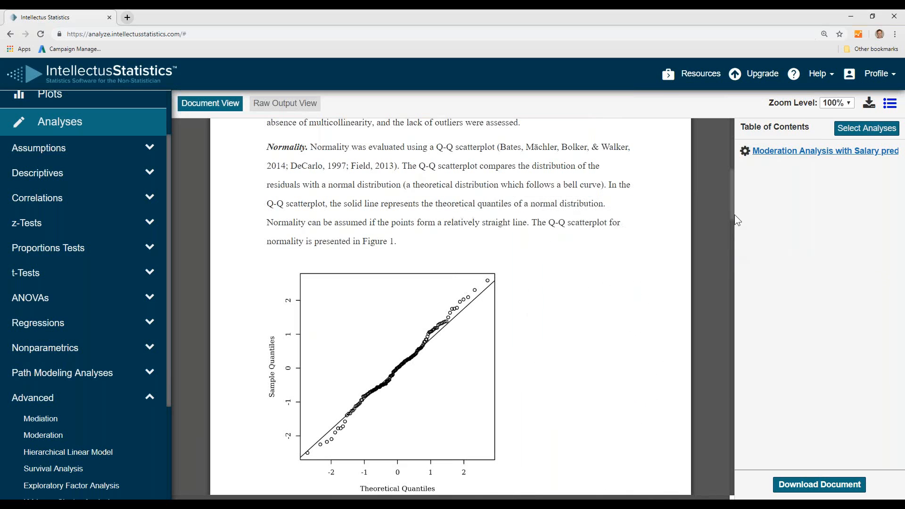
scroll(down, 3)
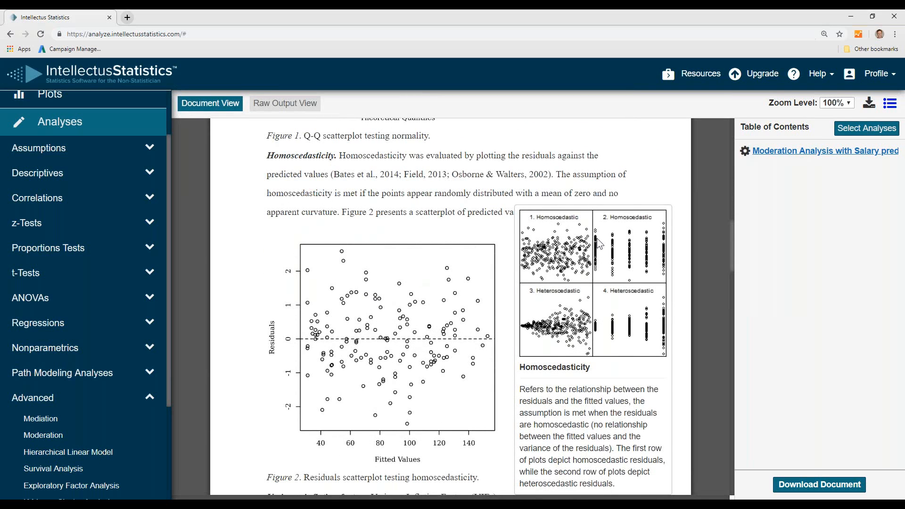
scroll(down, 3)
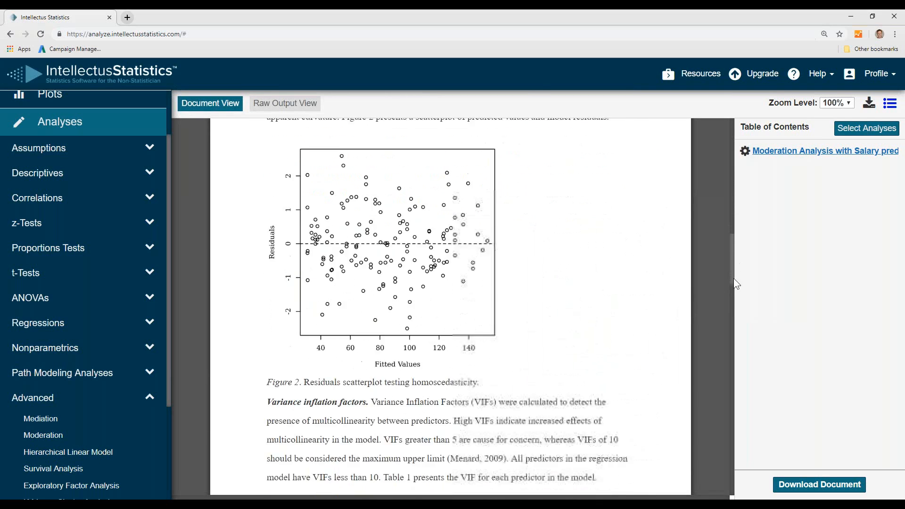
scroll(down, 3)
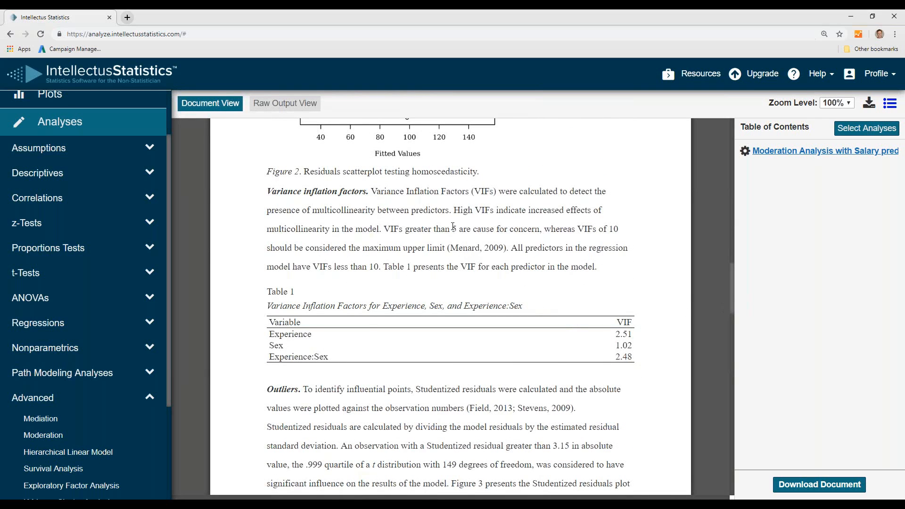
- Select the VIF cutoff value 5, then scroll past Figure 3 to the Results paragraph
double_click(453, 229)
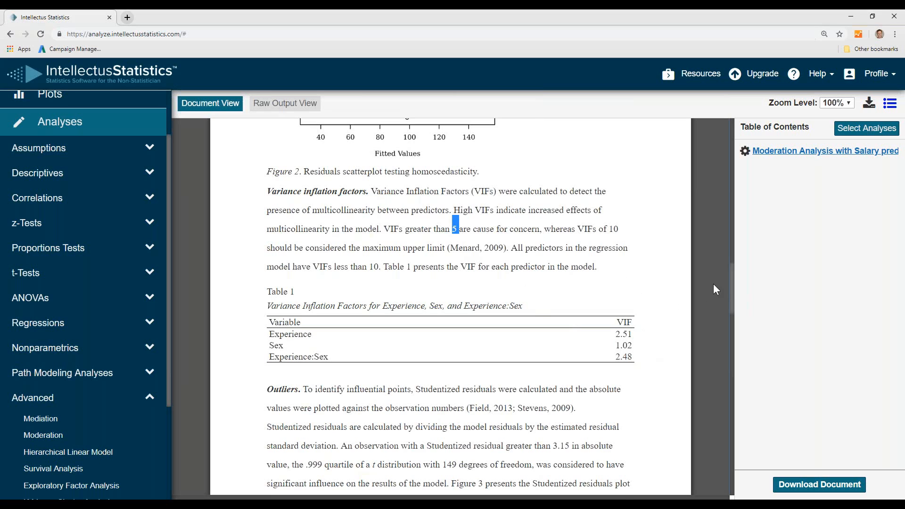
scroll(down, 3)
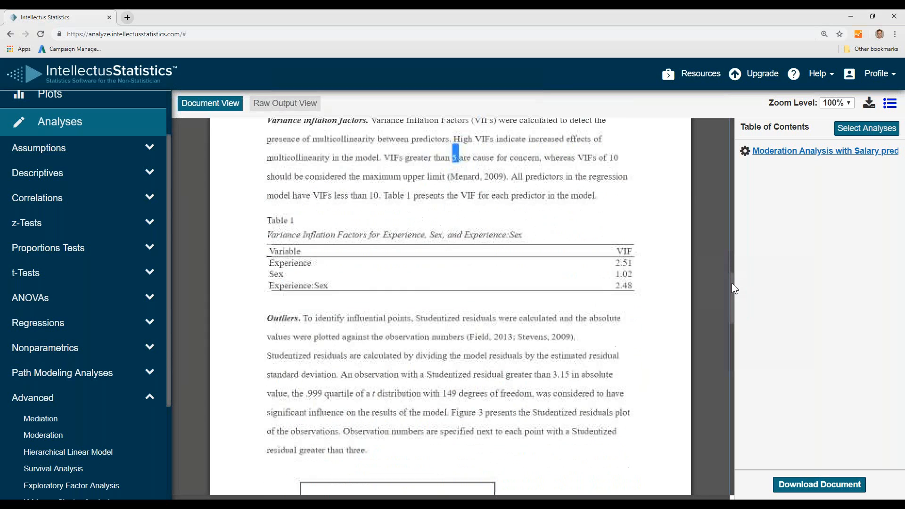
scroll(down, 3)
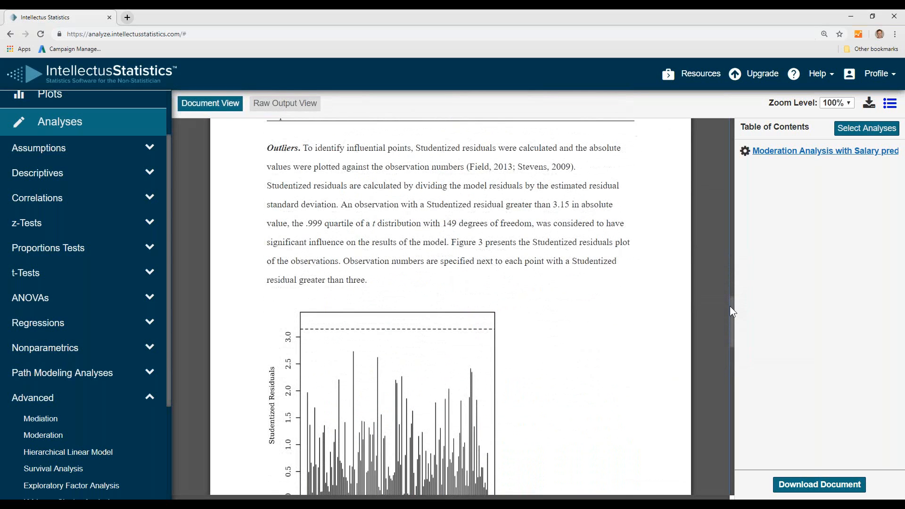
scroll(down, 3)
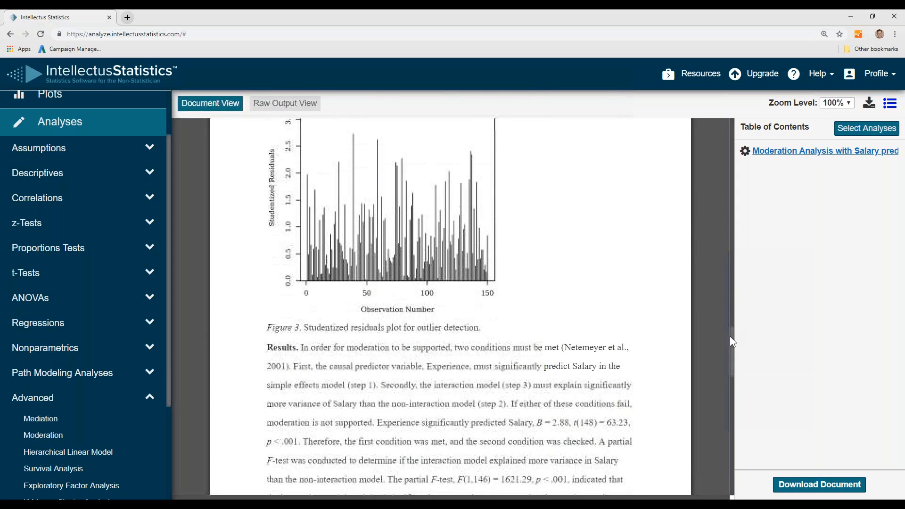
scroll(down, 3)
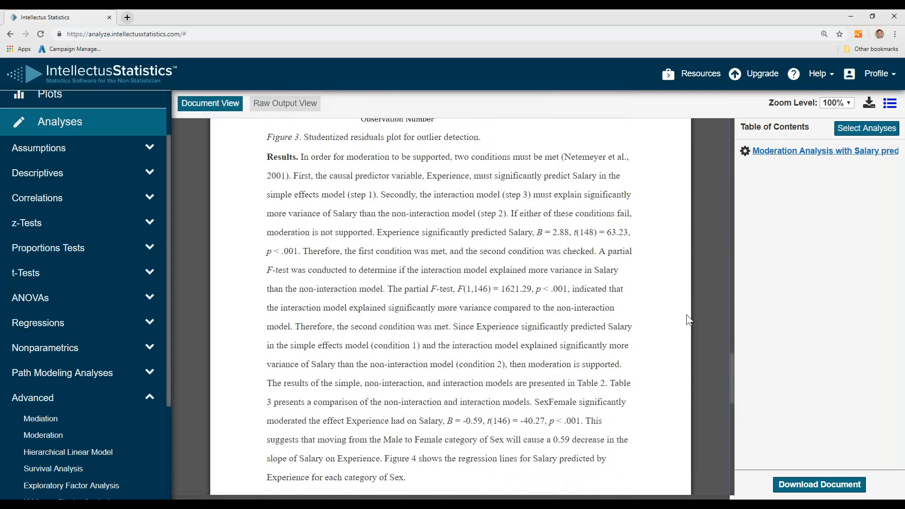
mouse_move(508, 169)
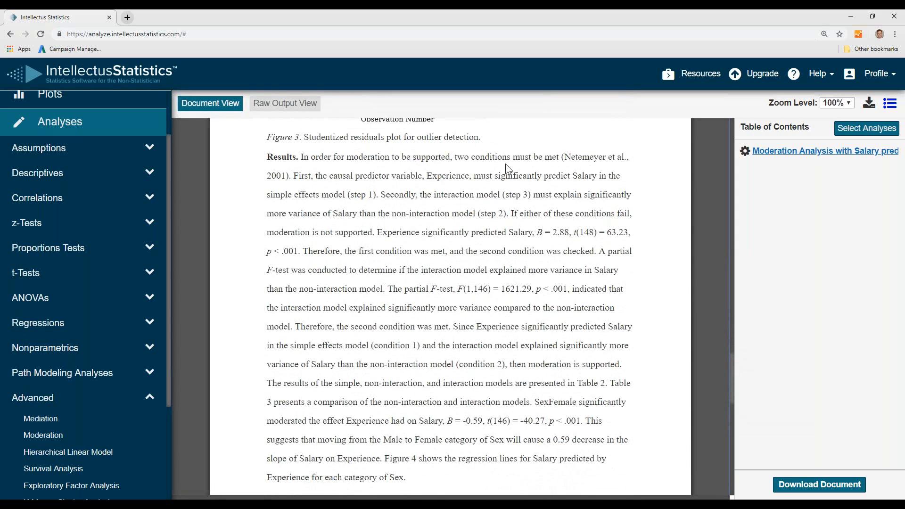
mouse_move(458, 205)
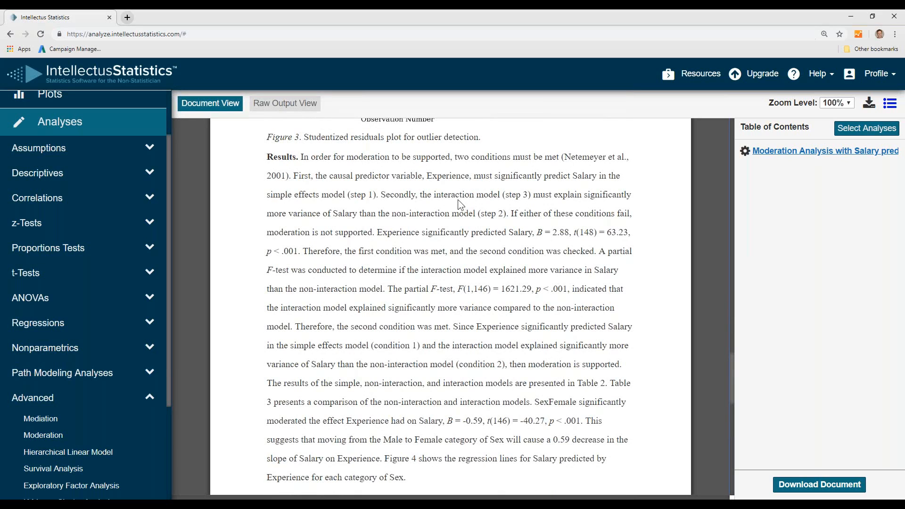
mouse_move(591, 187)
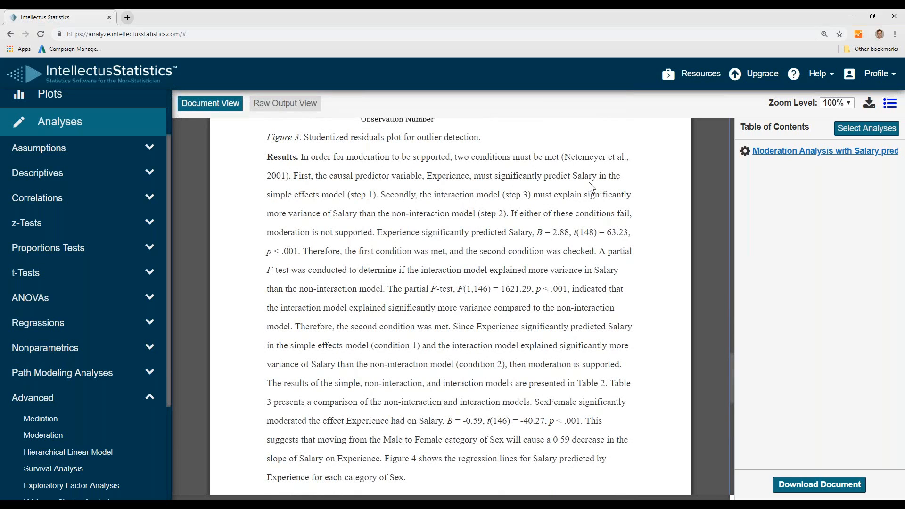
mouse_move(462, 210)
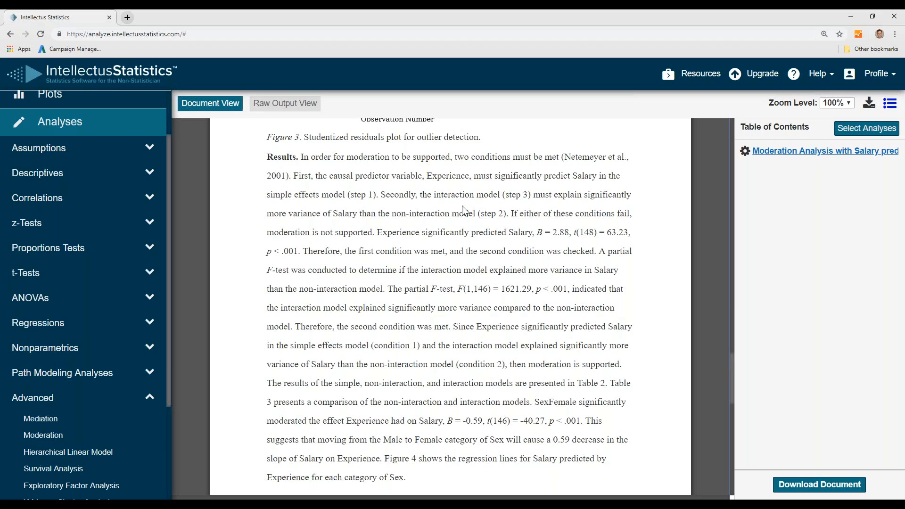
mouse_move(523, 199)
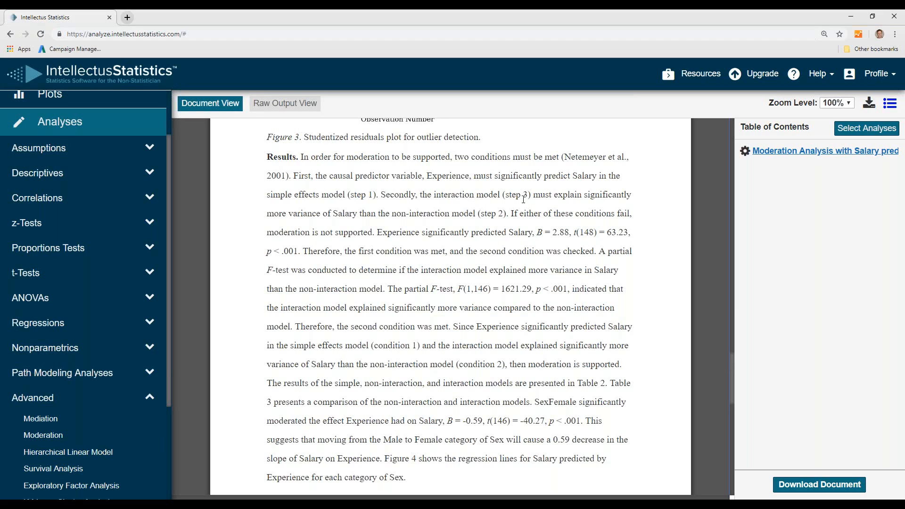
mouse_move(388, 228)
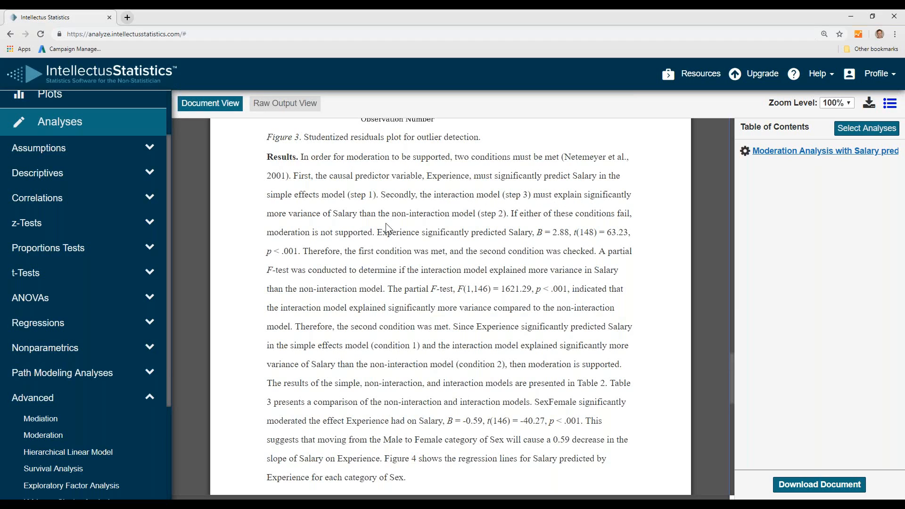
mouse_move(373, 229)
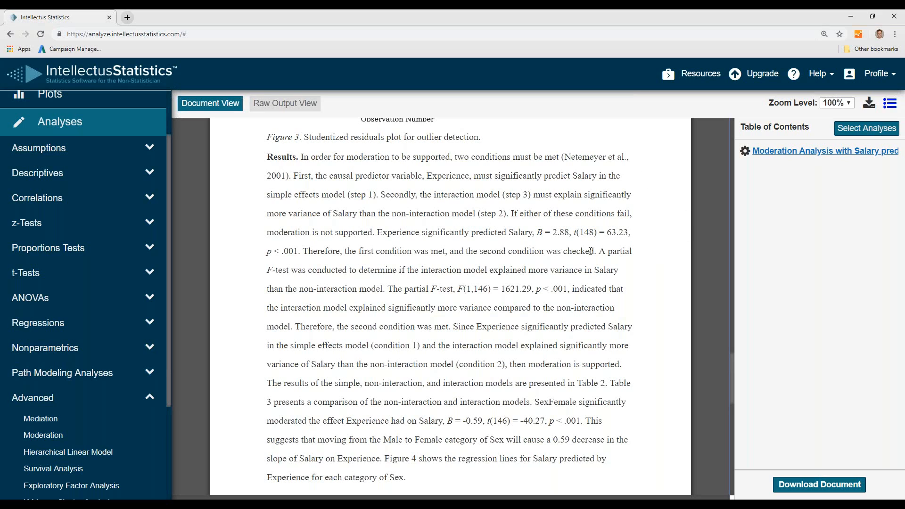
mouse_move(580, 226)
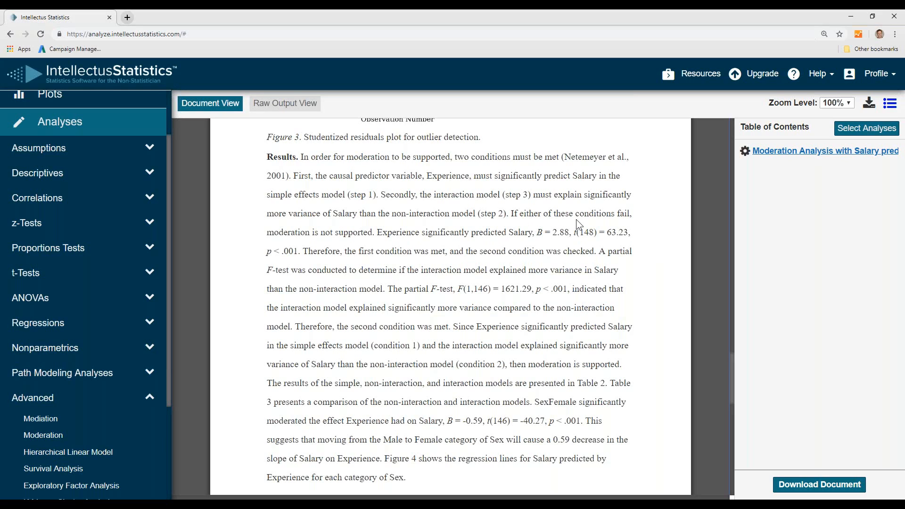
mouse_move(399, 252)
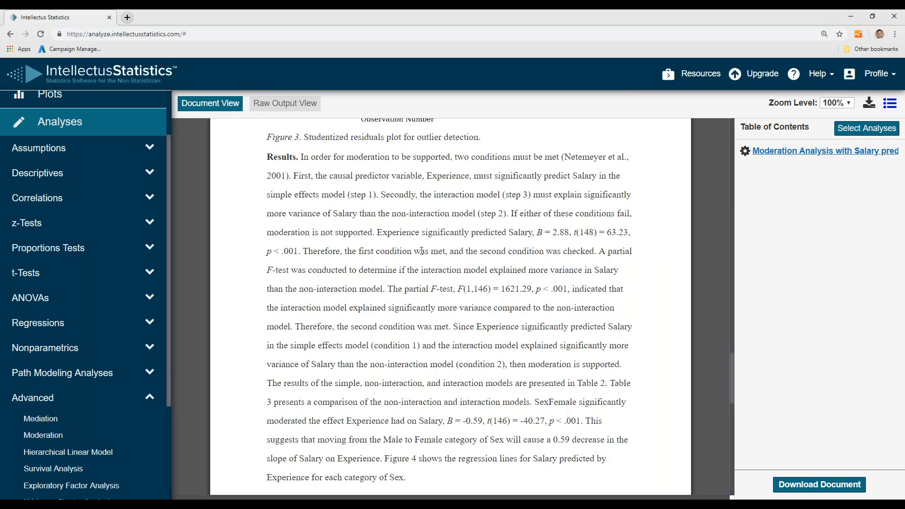
mouse_move(737, 295)
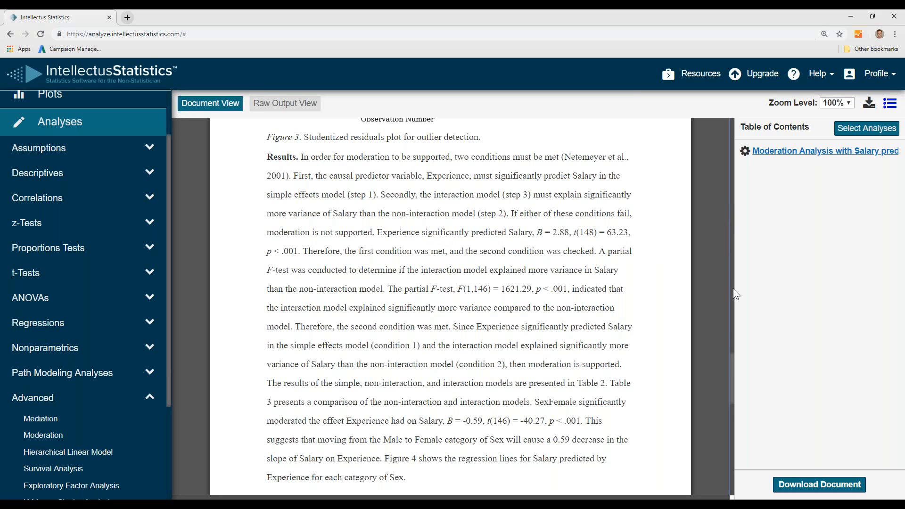
- Reveal the Table 2 heading and select the word 'was' in the Results text
scroll(down, 3)
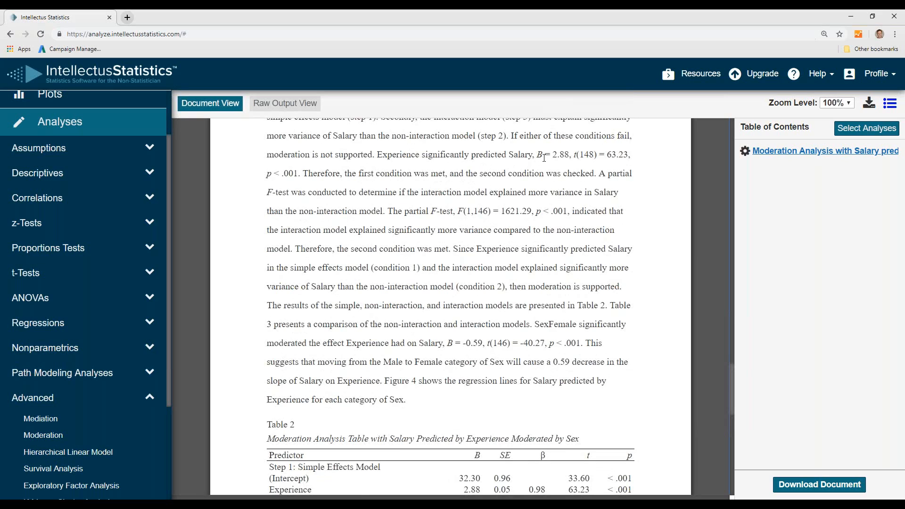
mouse_move(422, 172)
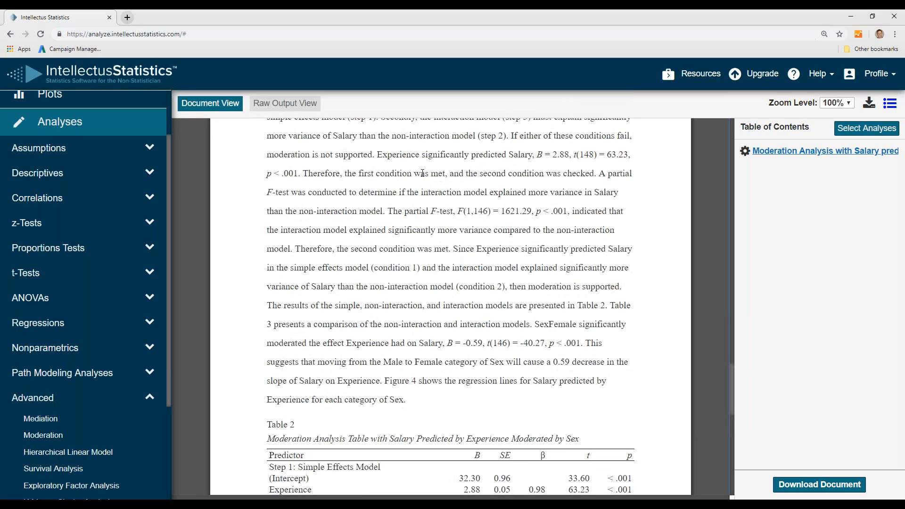
mouse_move(492, 186)
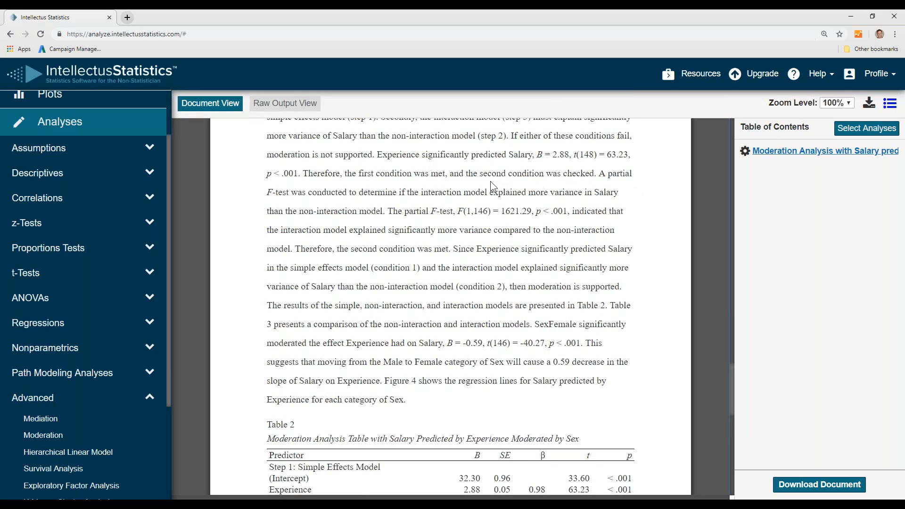
mouse_move(361, 212)
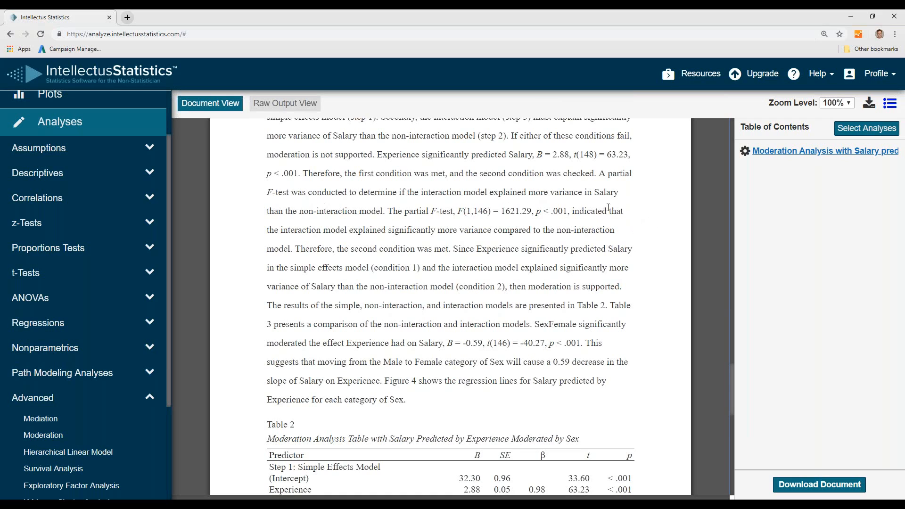
mouse_move(429, 227)
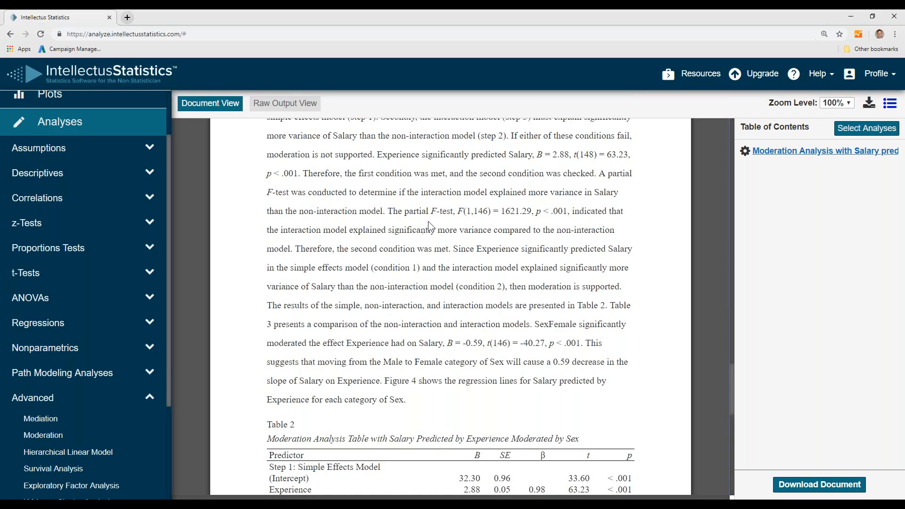
mouse_move(550, 226)
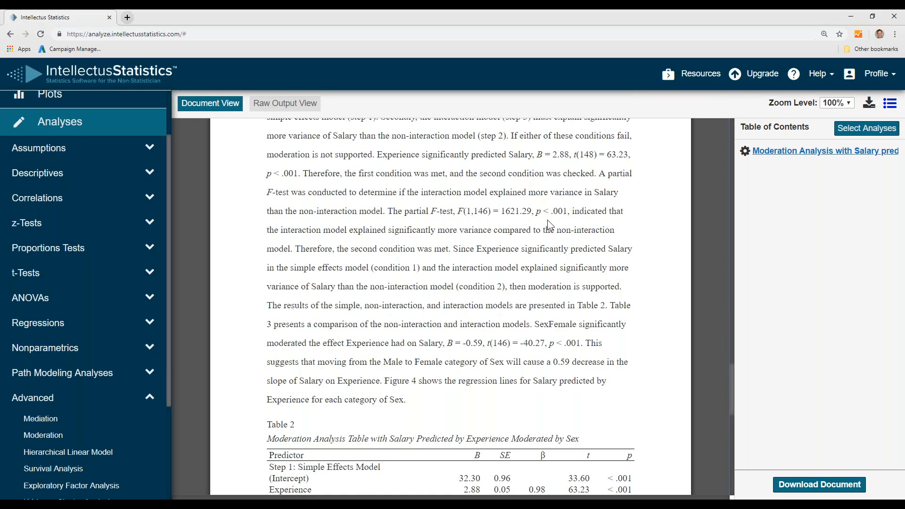
mouse_move(326, 241)
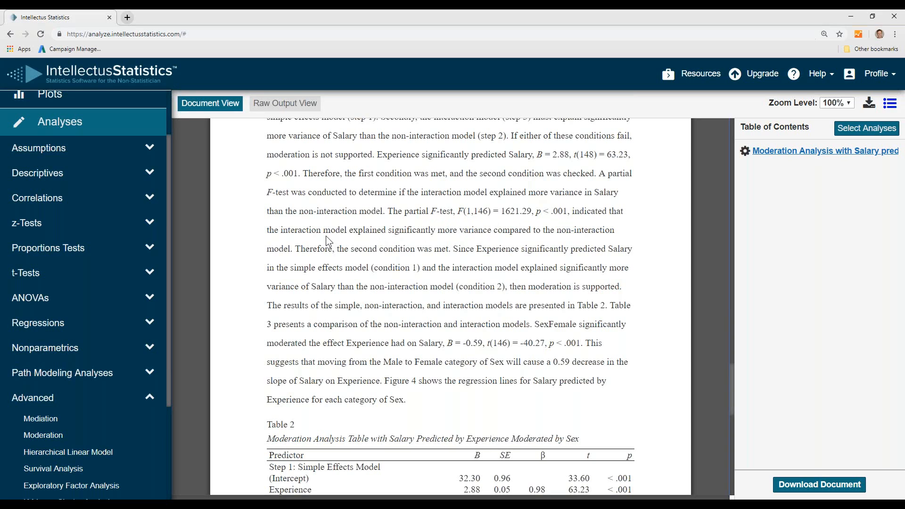
mouse_move(385, 241)
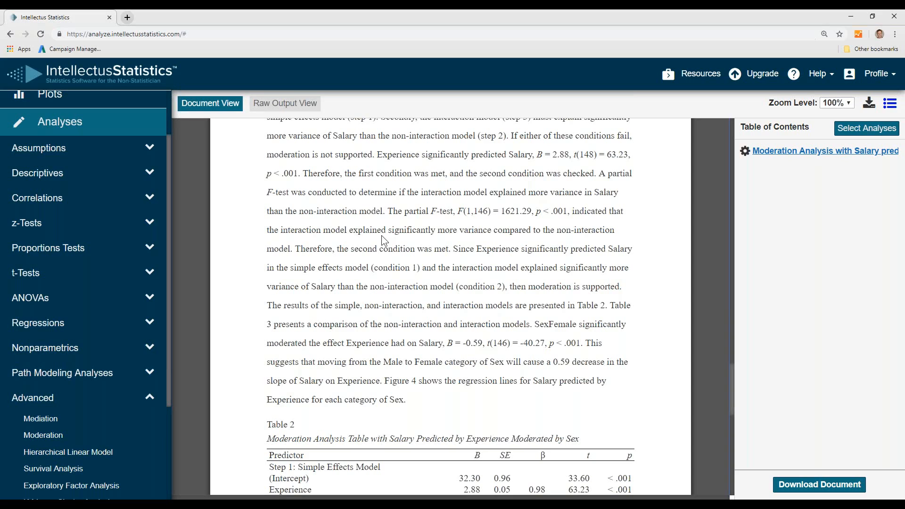
mouse_move(488, 242)
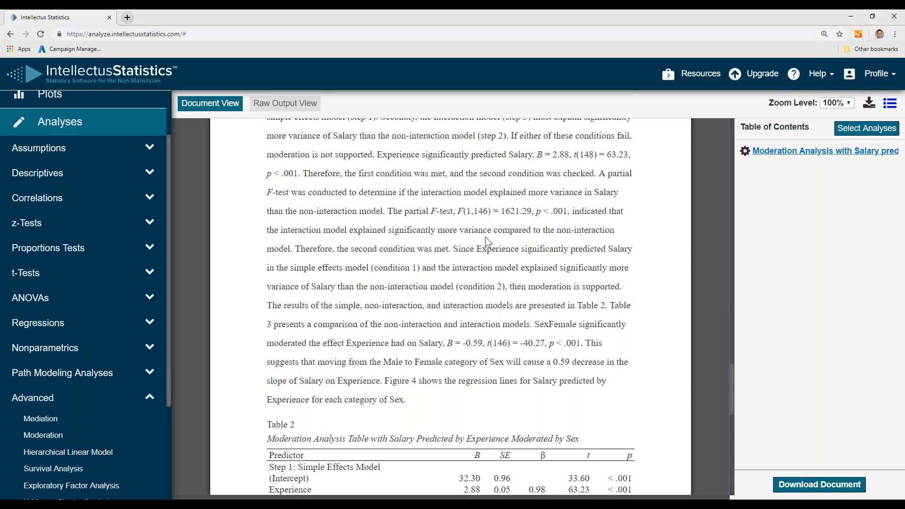
mouse_move(425, 267)
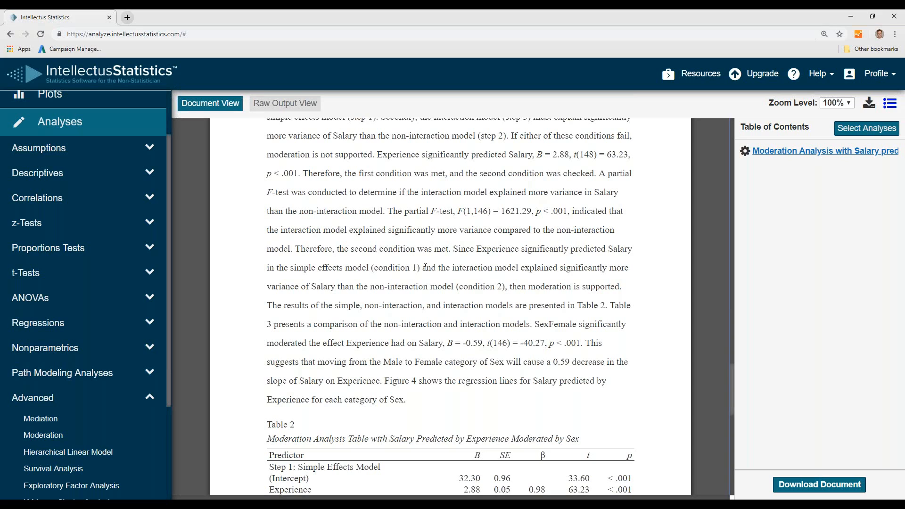
double_click(426, 249)
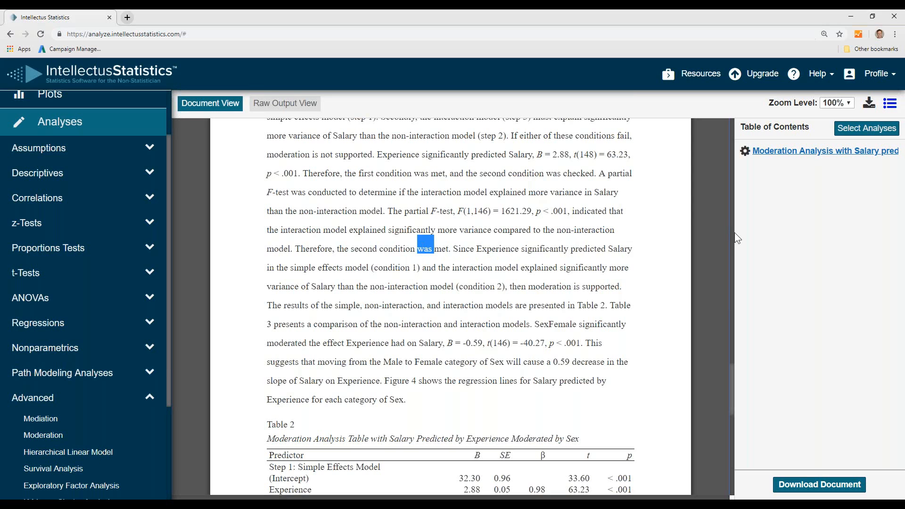
mouse_move(736, 401)
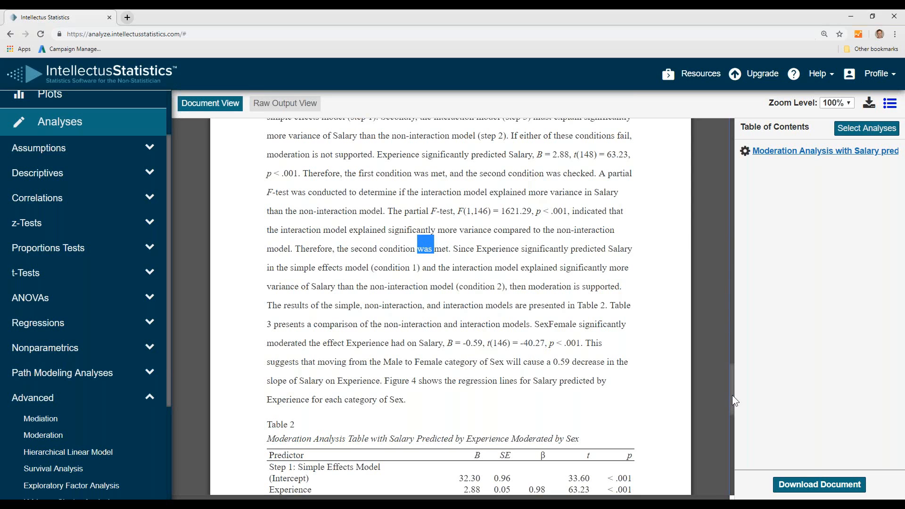
scroll(down, 3)
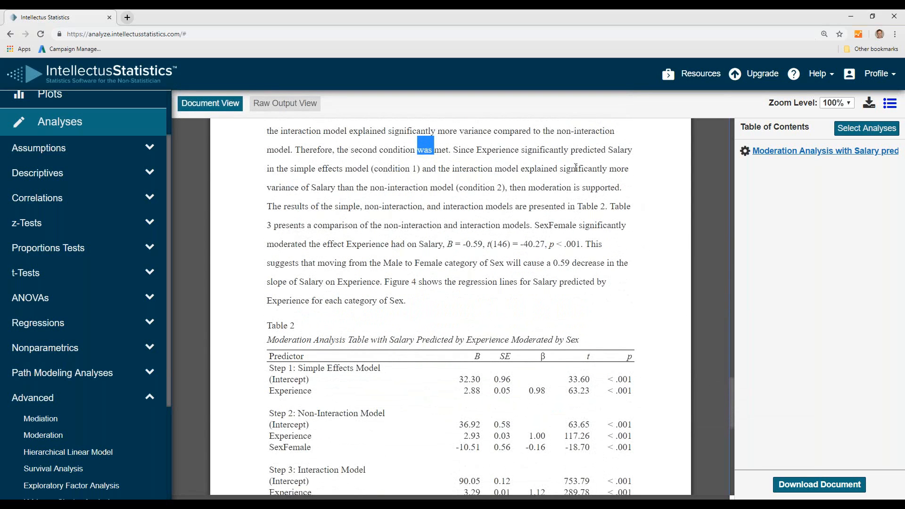
mouse_move(630, 168)
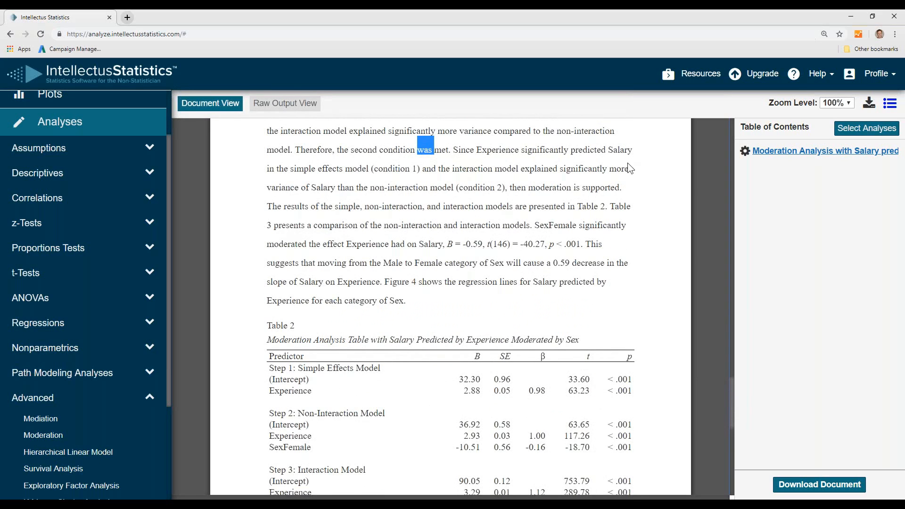
mouse_move(426, 182)
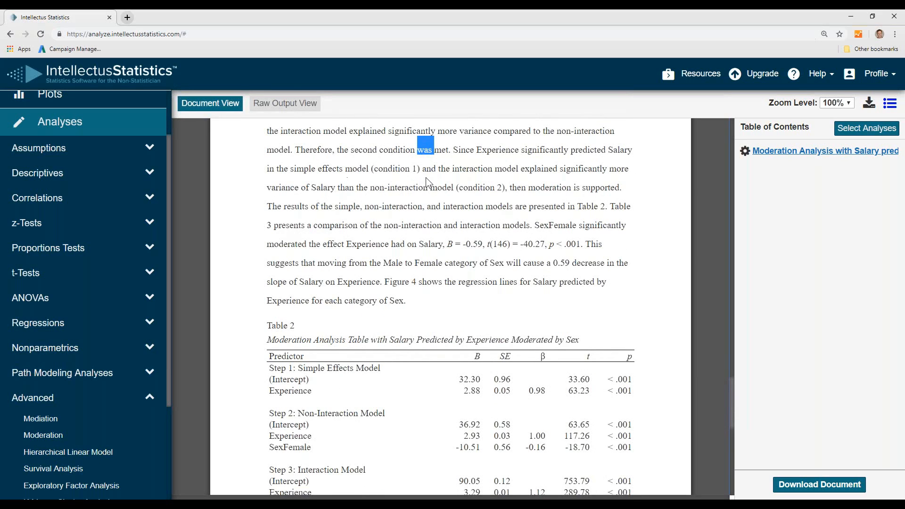
mouse_move(597, 182)
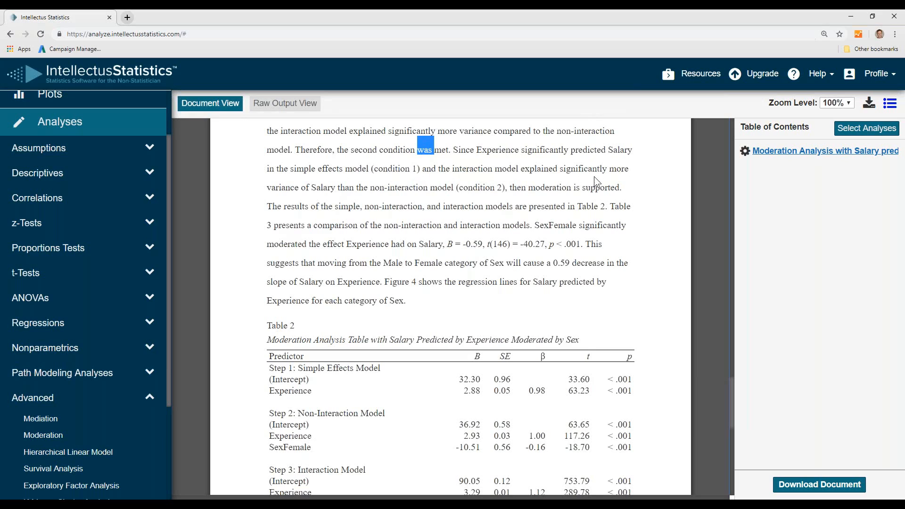
mouse_move(480, 201)
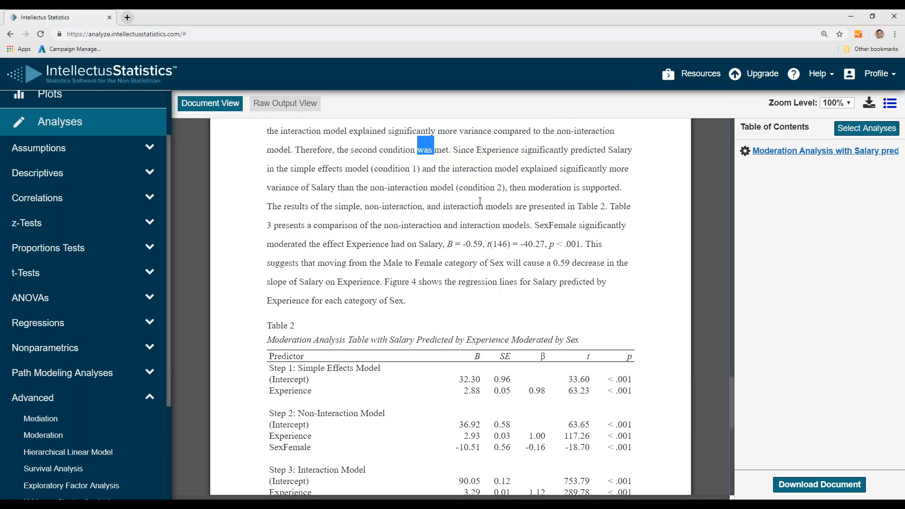
mouse_move(445, 202)
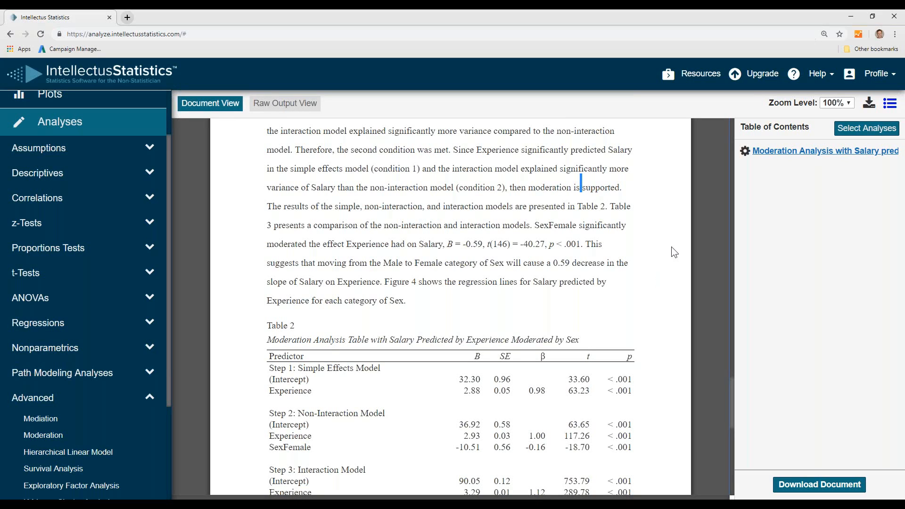
mouse_move(612, 288)
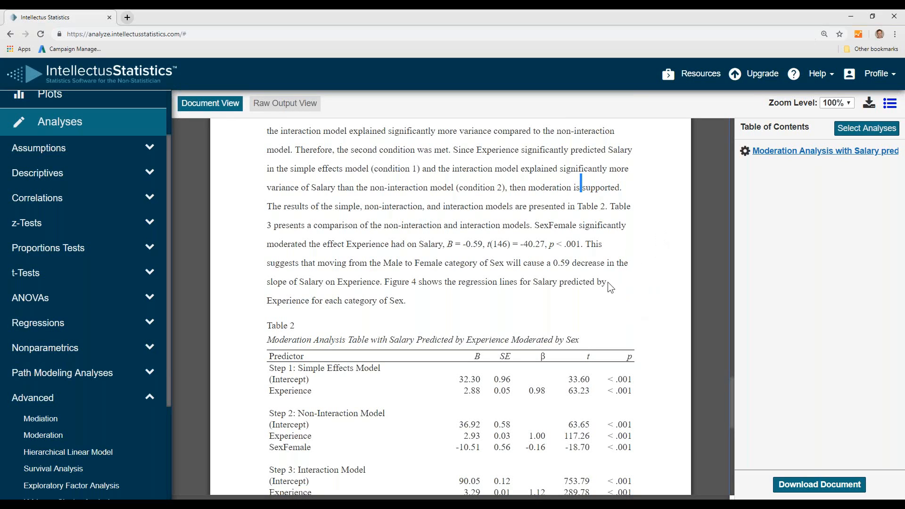
mouse_move(575, 322)
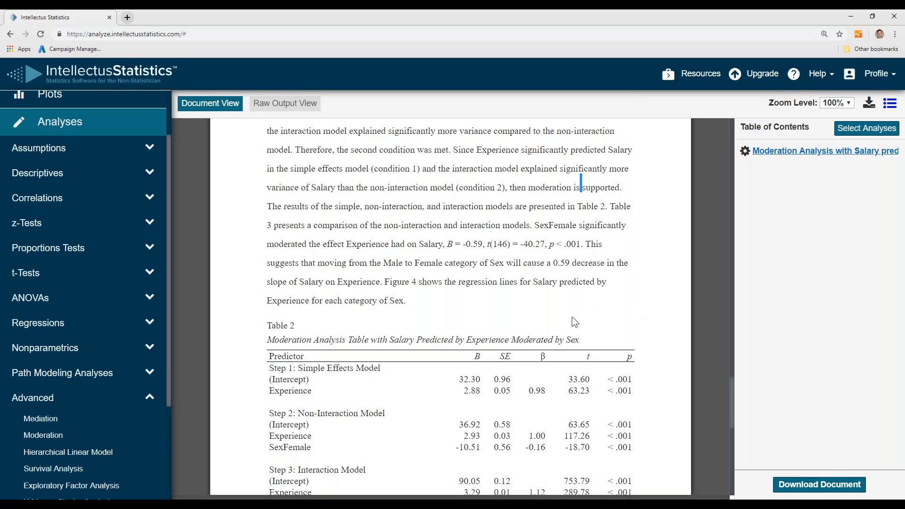
mouse_move(578, 304)
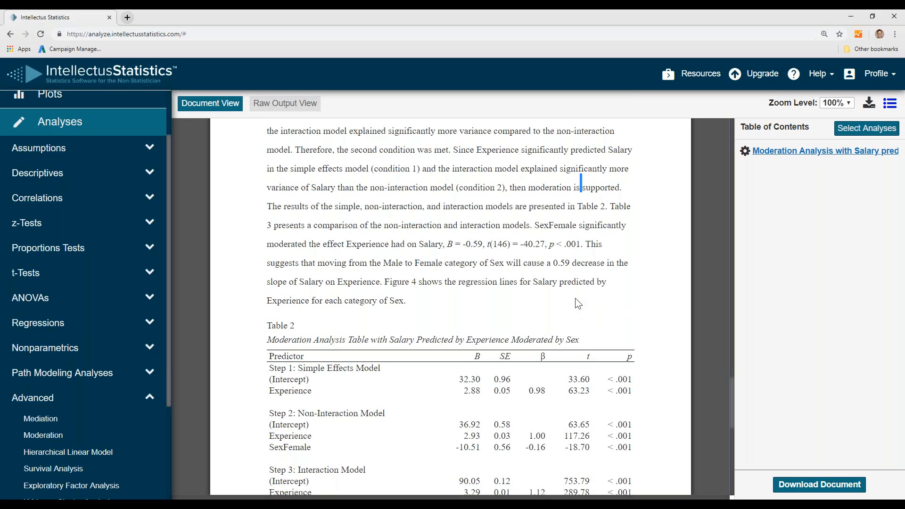
mouse_move(593, 303)
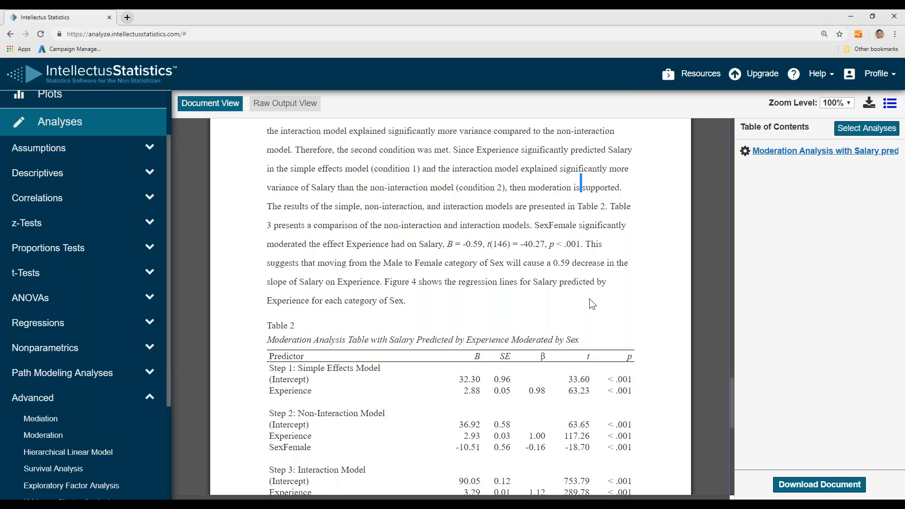
mouse_move(384, 300)
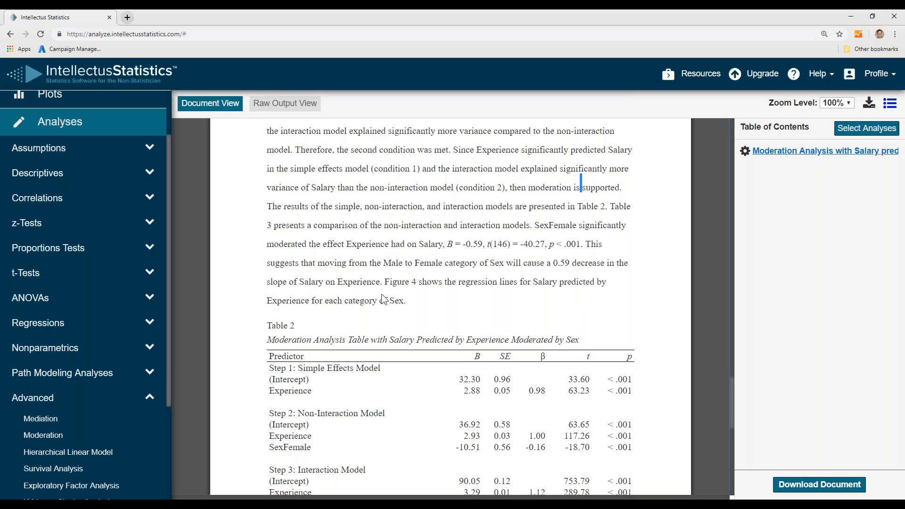
mouse_move(410, 269)
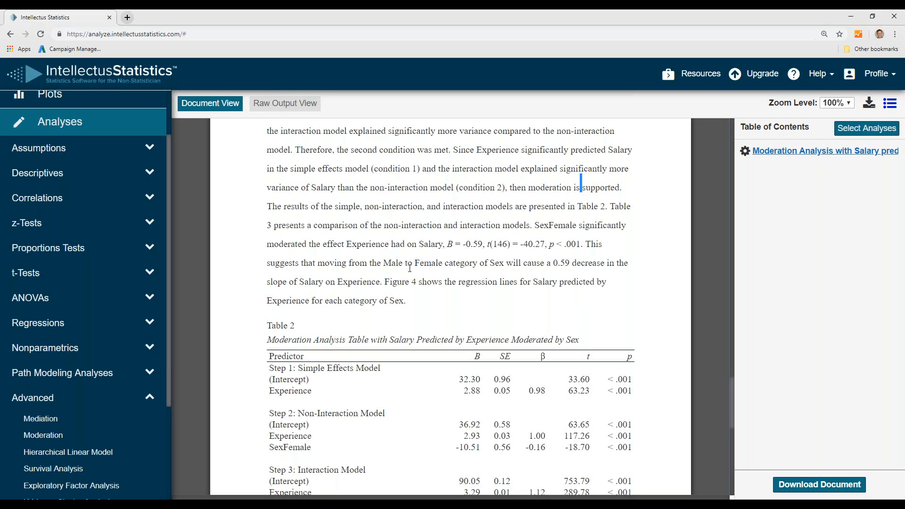
mouse_move(544, 267)
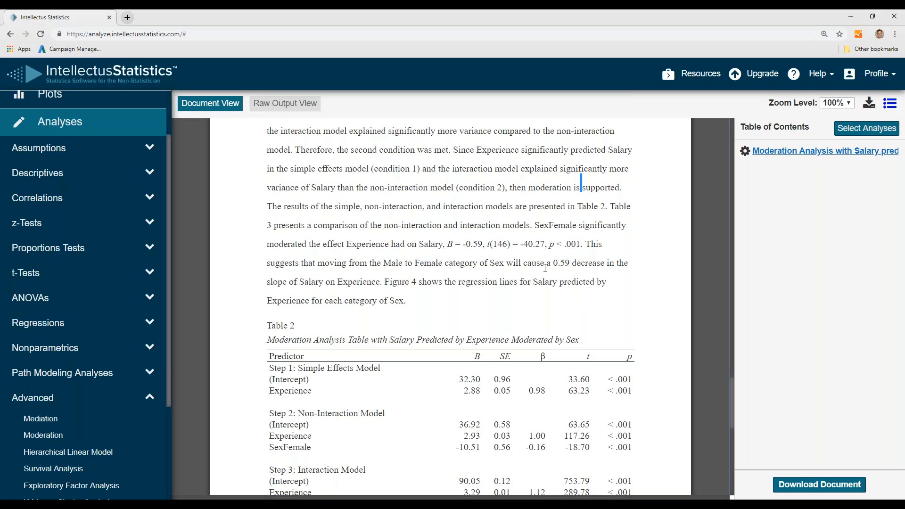
mouse_move(627, 274)
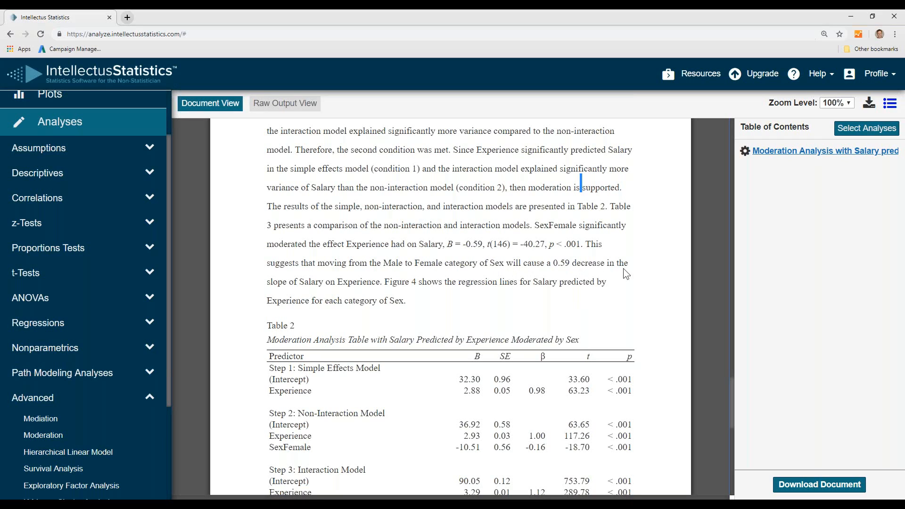
mouse_move(344, 295)
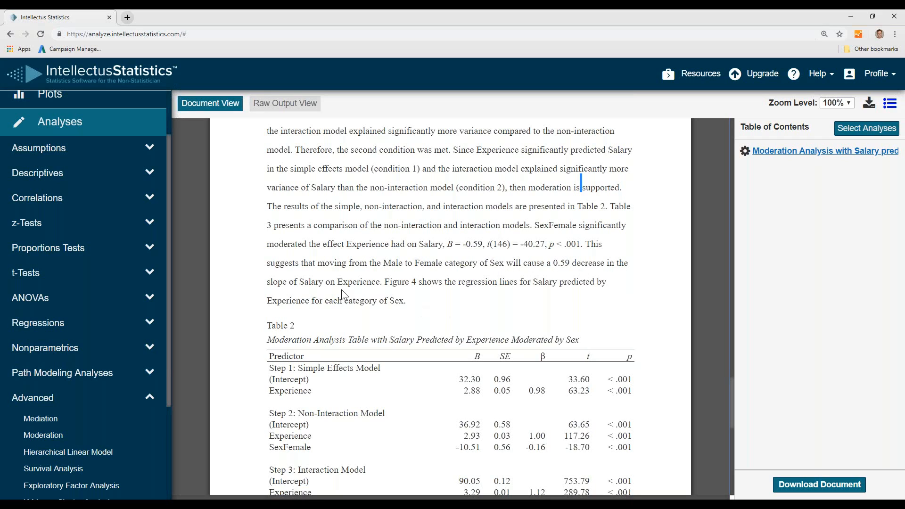
mouse_move(735, 386)
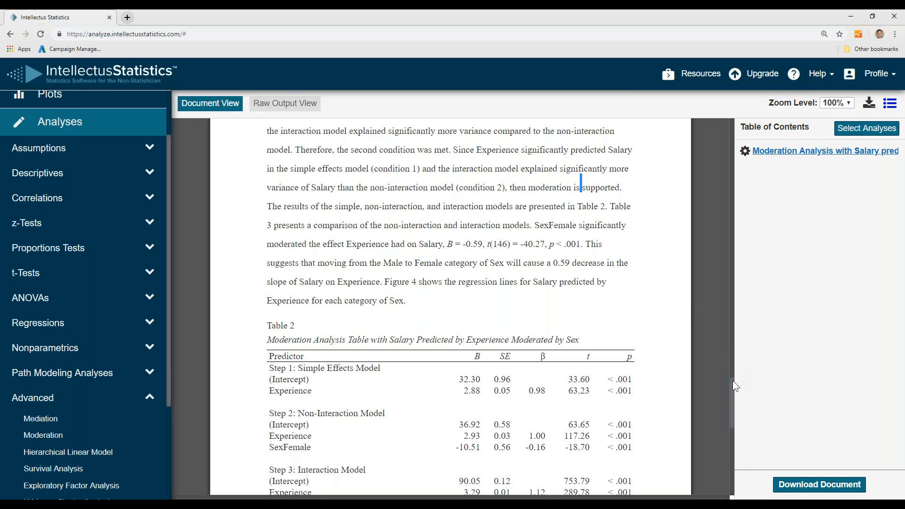
- Scroll down to Figure 4's regression lines of Salary on Experience by Sex
scroll(down, 3)
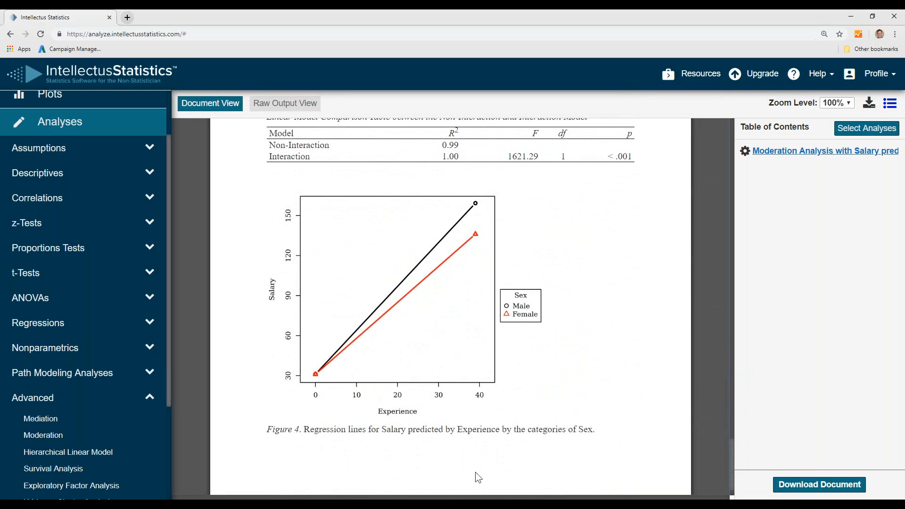
mouse_move(450, 400)
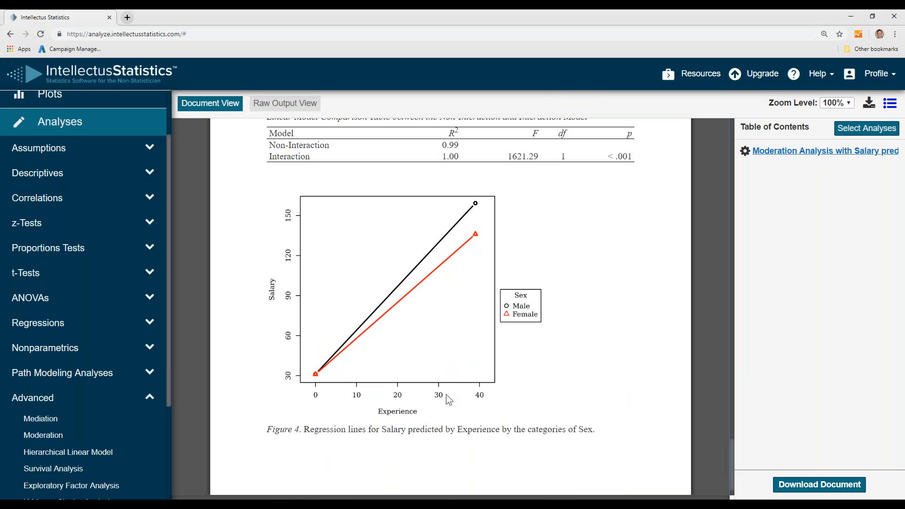
mouse_move(472, 219)
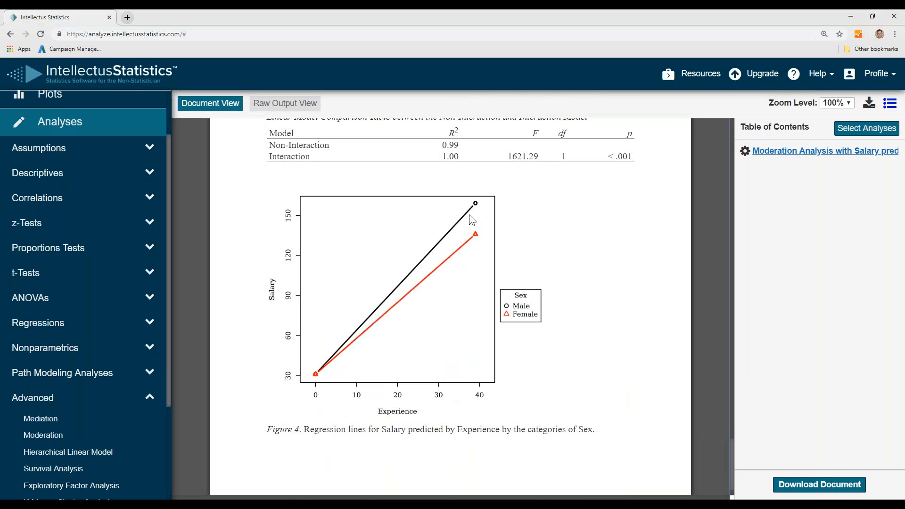
mouse_move(464, 236)
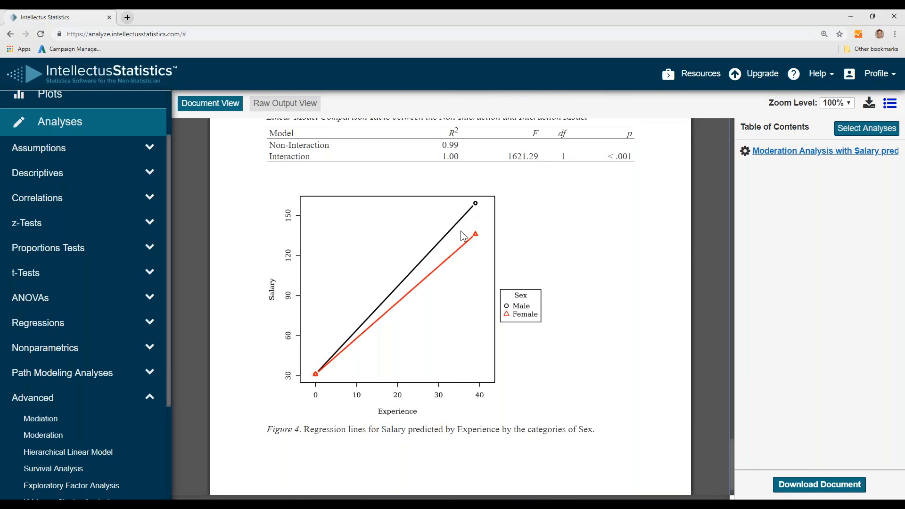
mouse_move(730, 428)
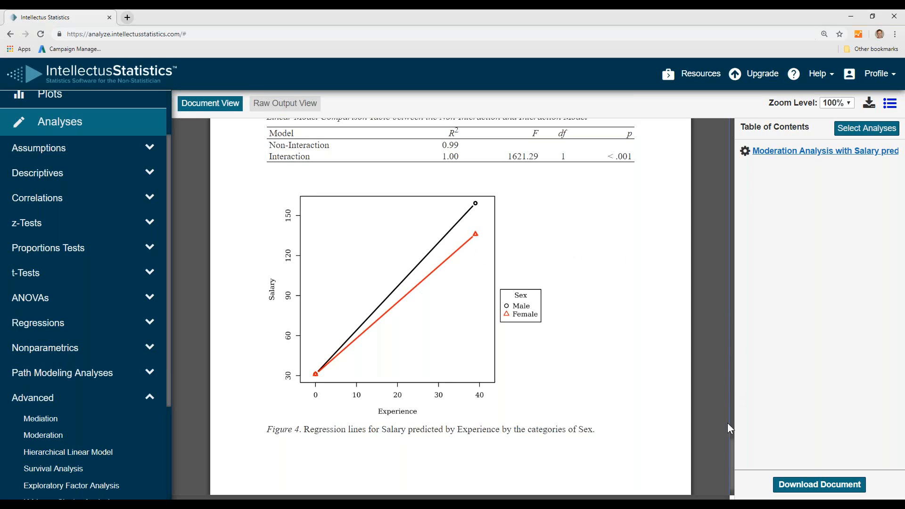
- Scroll back to Table 2's interaction model rows and Table 3's model comparison
scroll(up, 3)
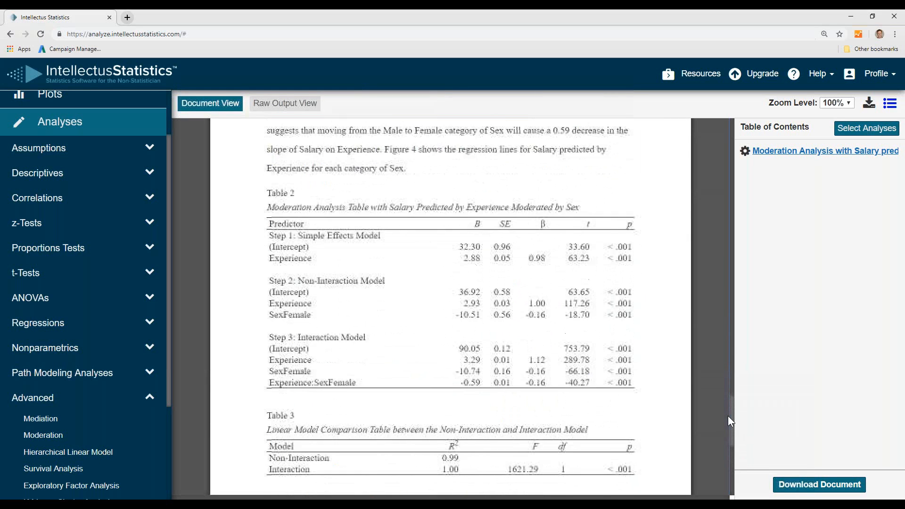
scroll(down, 3)
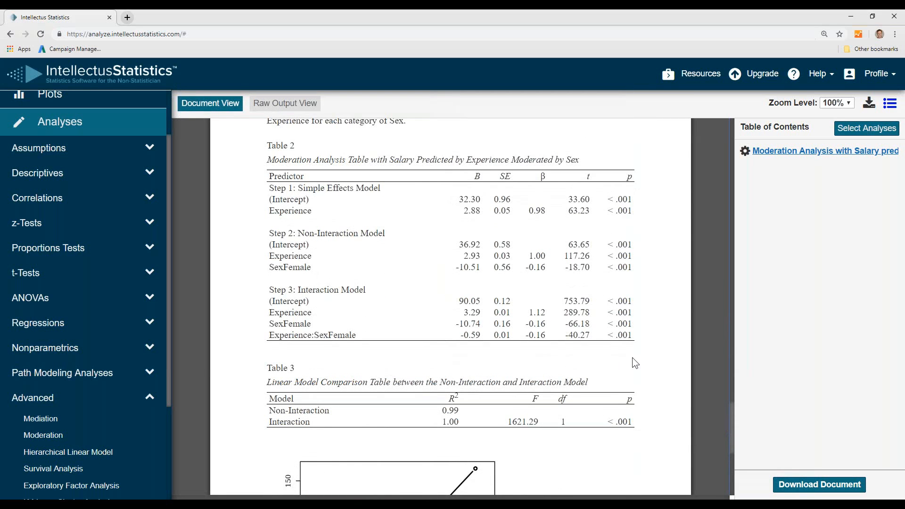
mouse_move(643, 232)
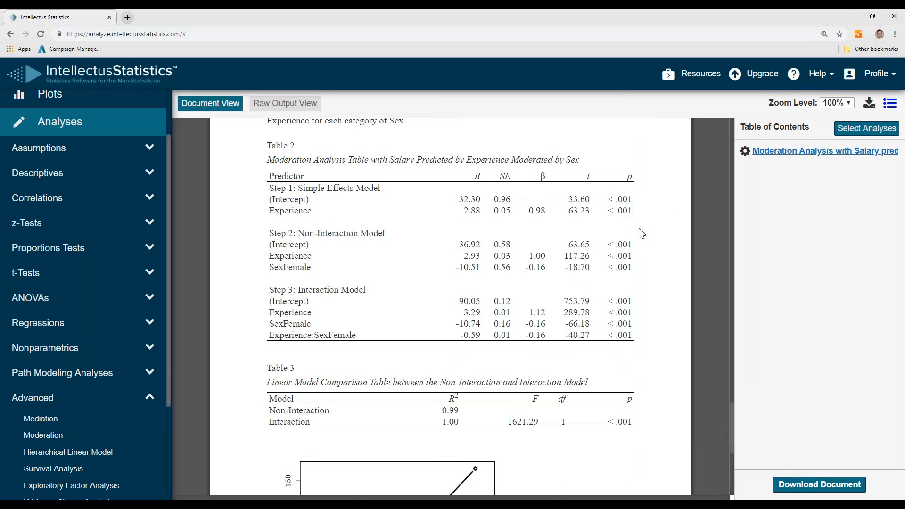
mouse_move(869, 103)
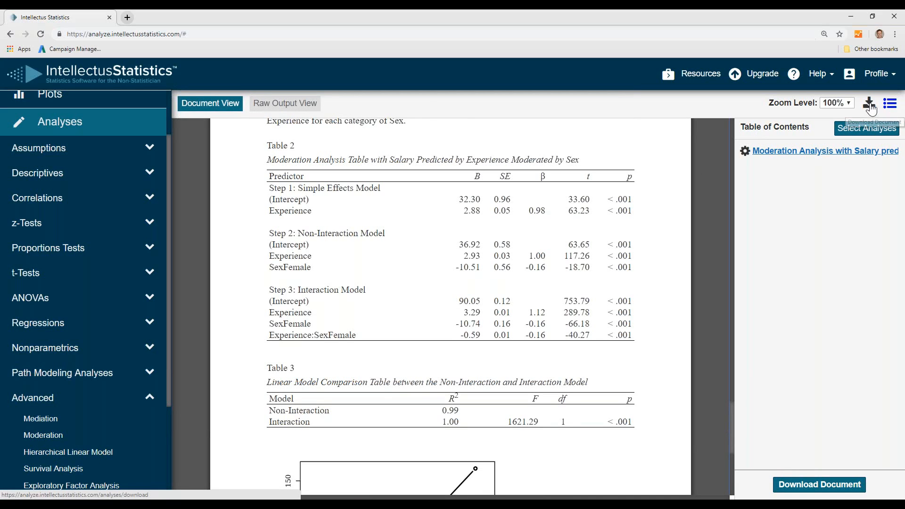